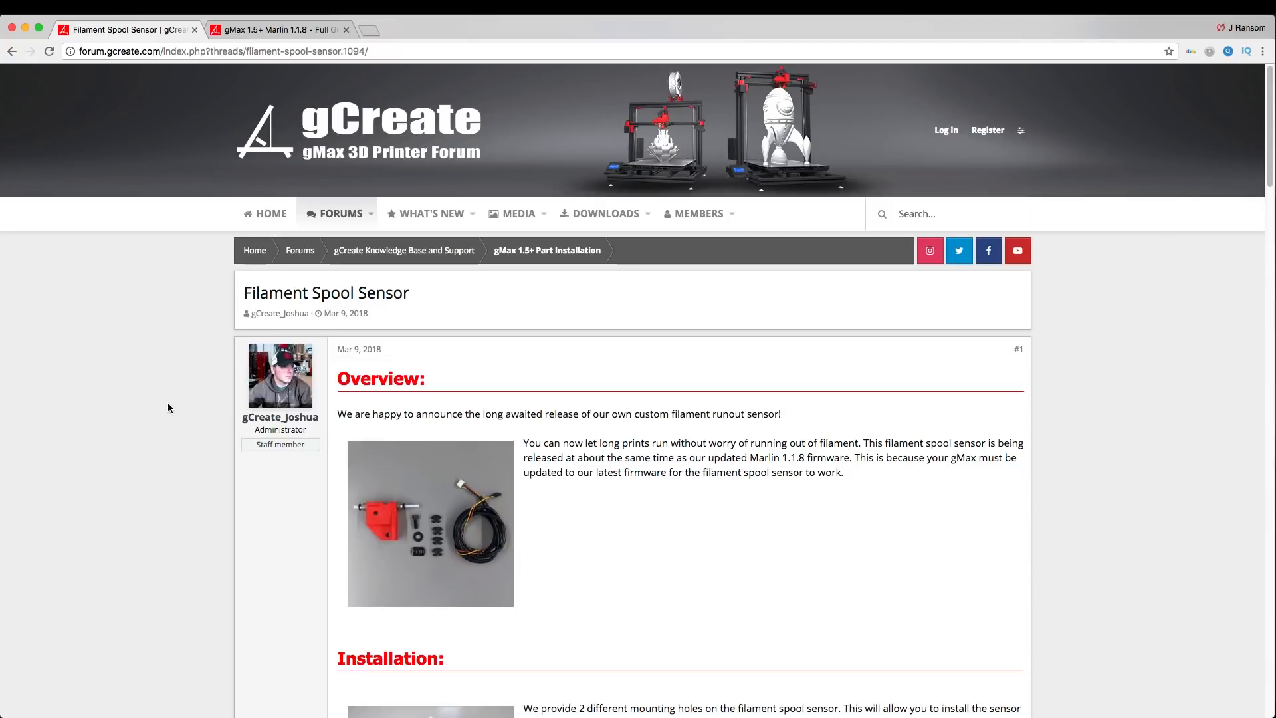
mouse_move(166, 452)
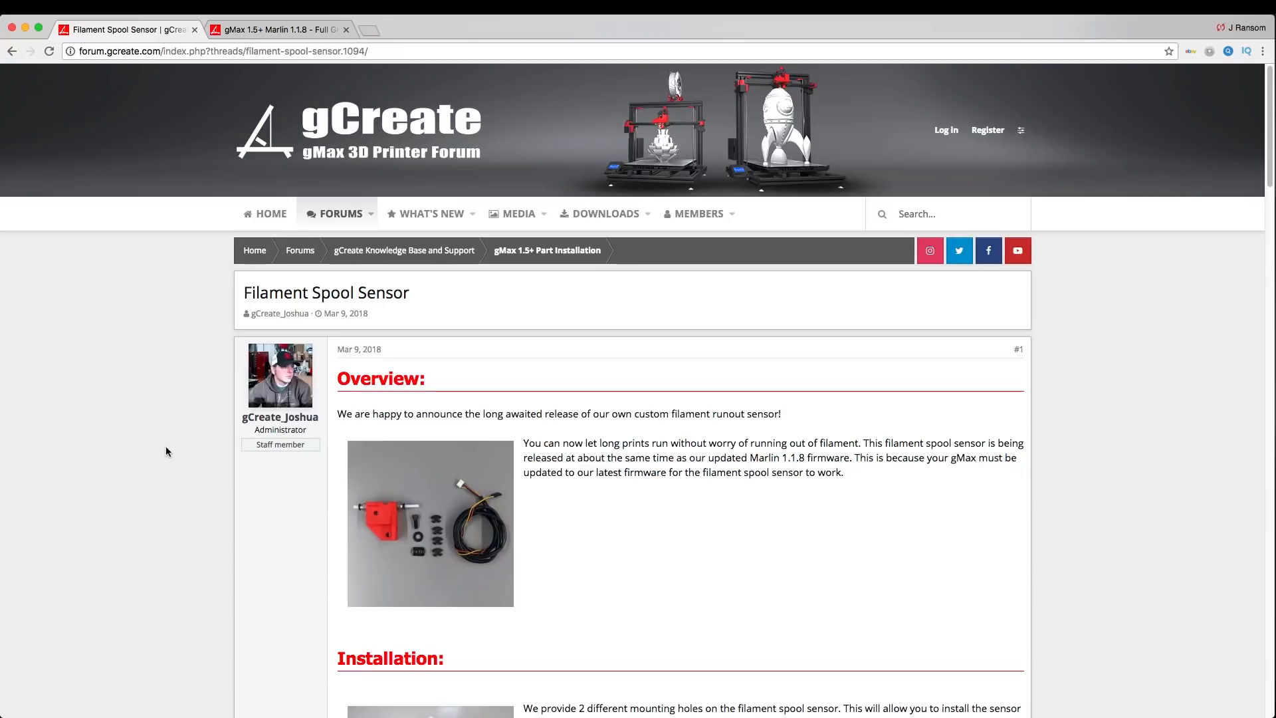
mouse_move(217, 457)
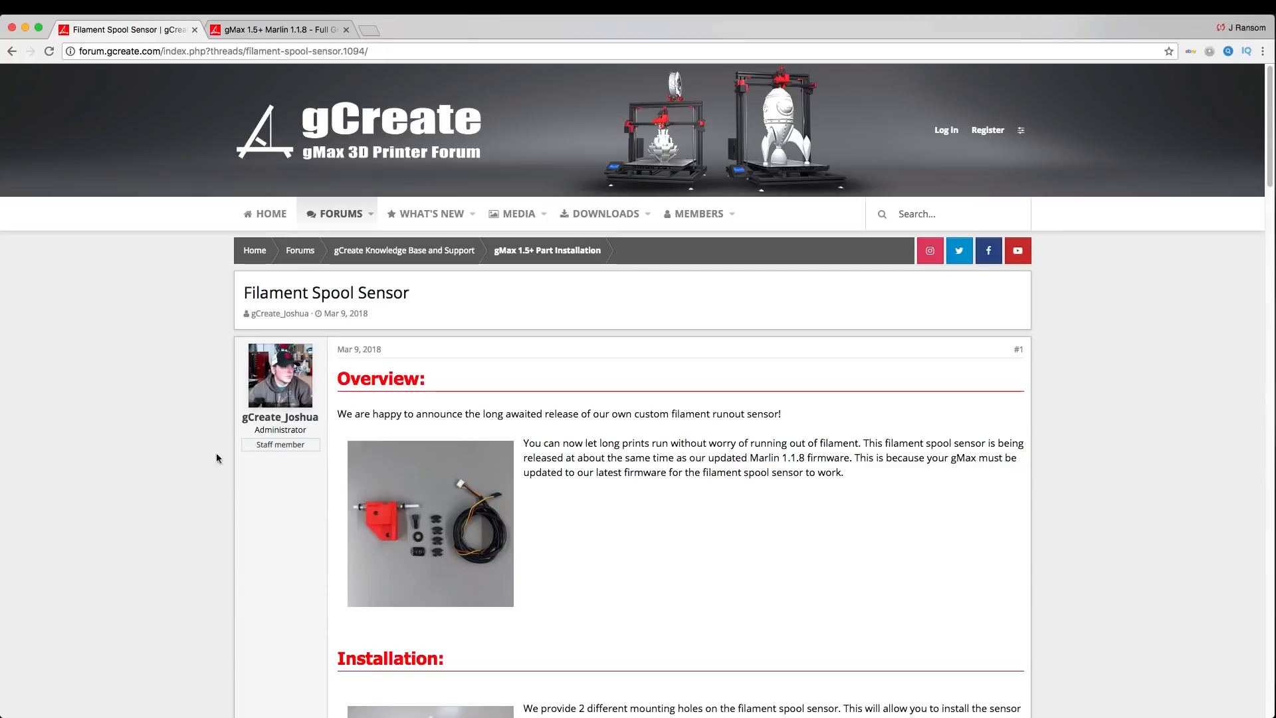
mouse_move(770, 536)
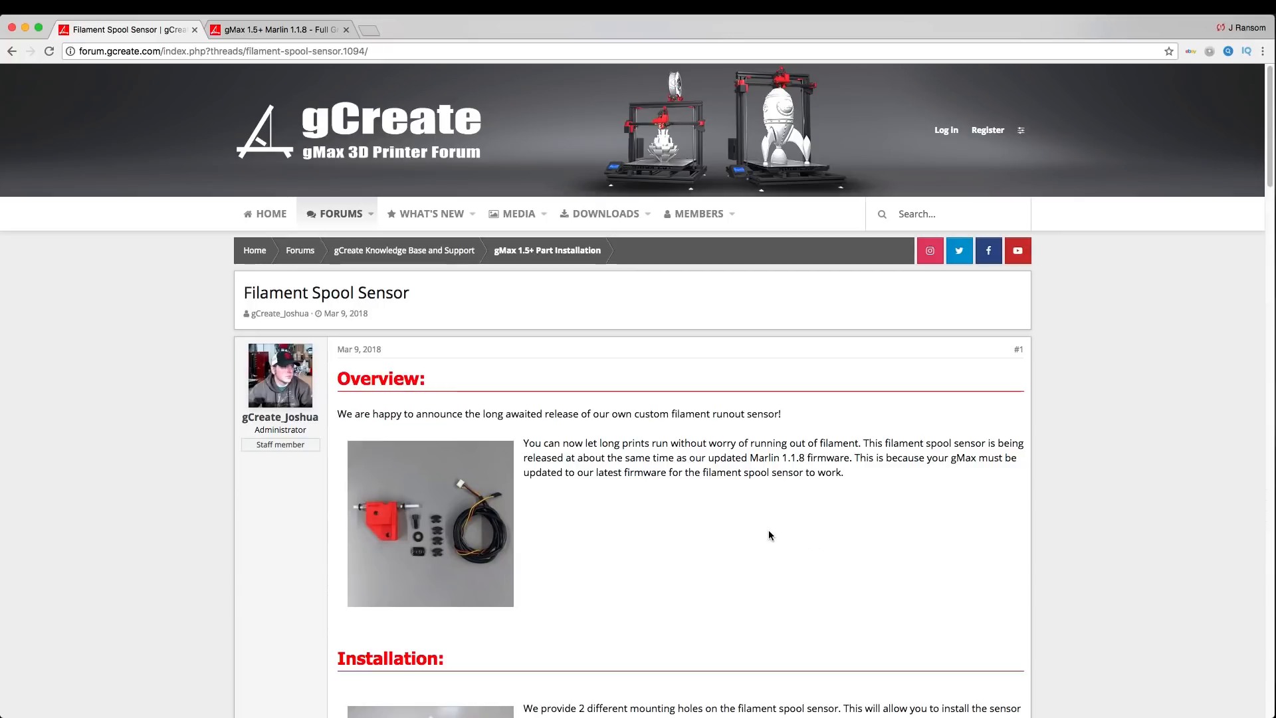
mouse_move(576, 564)
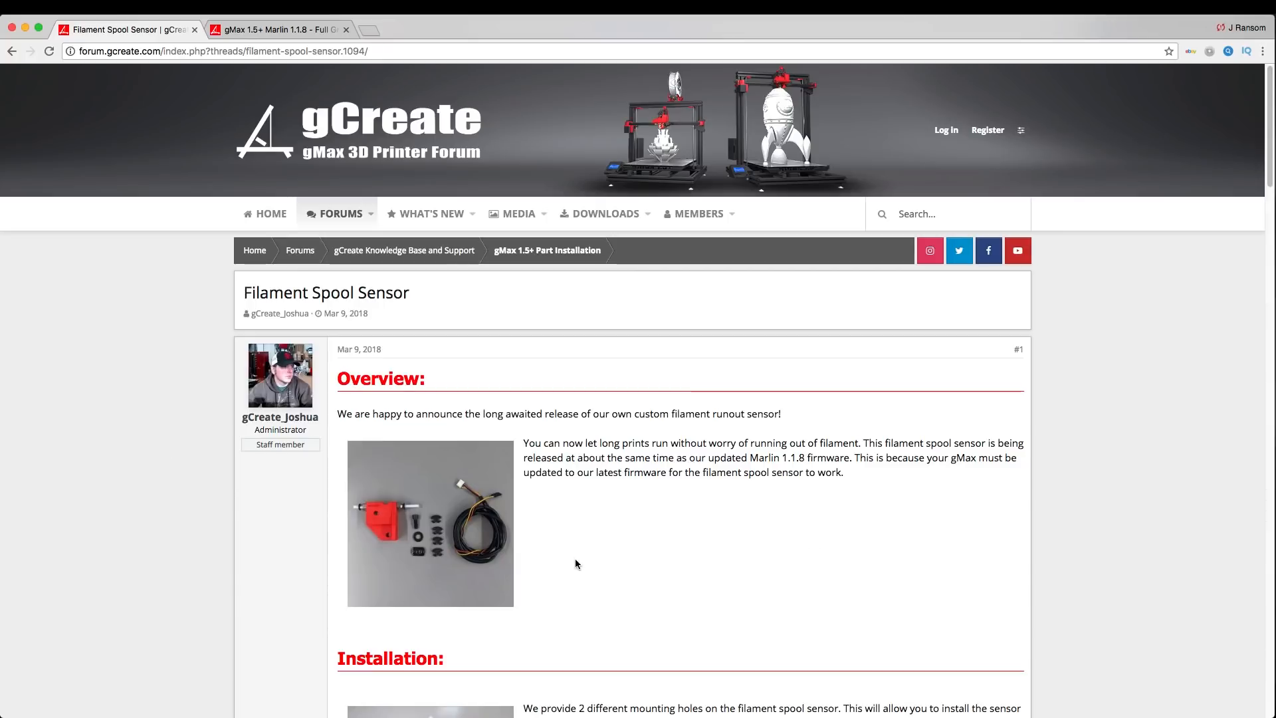
- Enlarge the included sensor parts photo and step through the next mounting photos
left_click(430, 524)
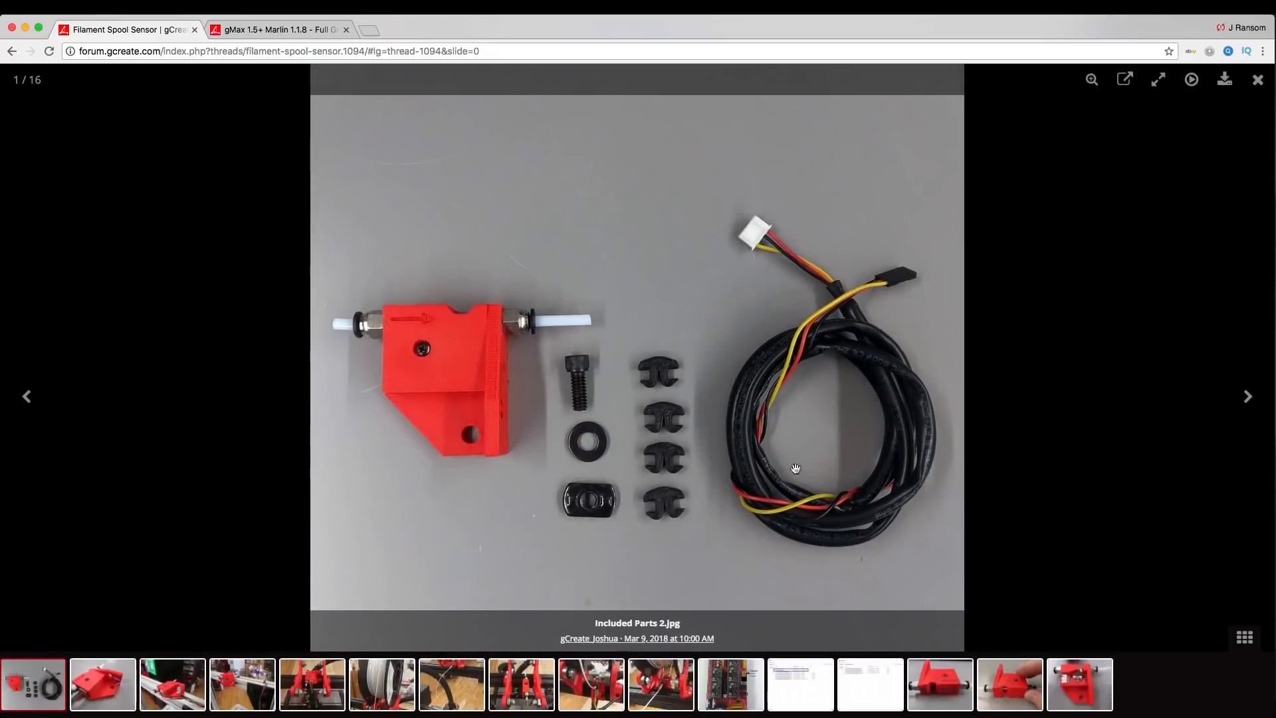
mouse_move(633, 367)
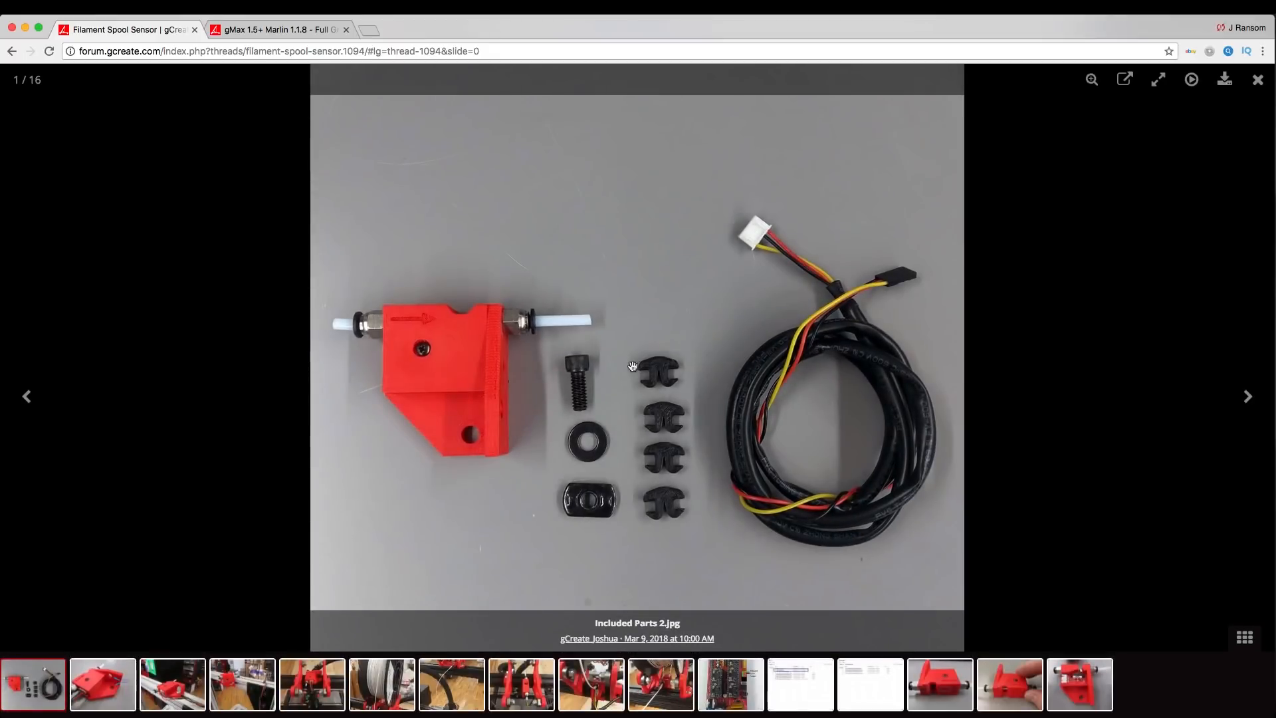
mouse_move(430, 379)
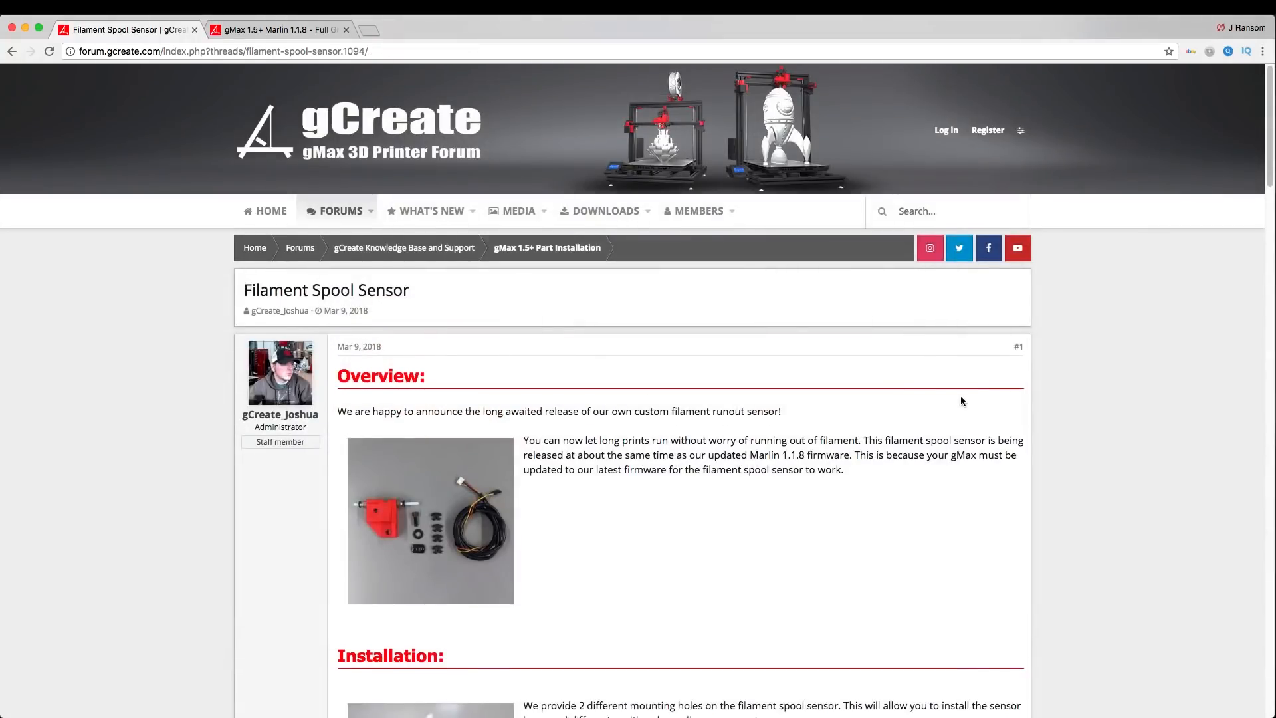
scroll("down", 3)
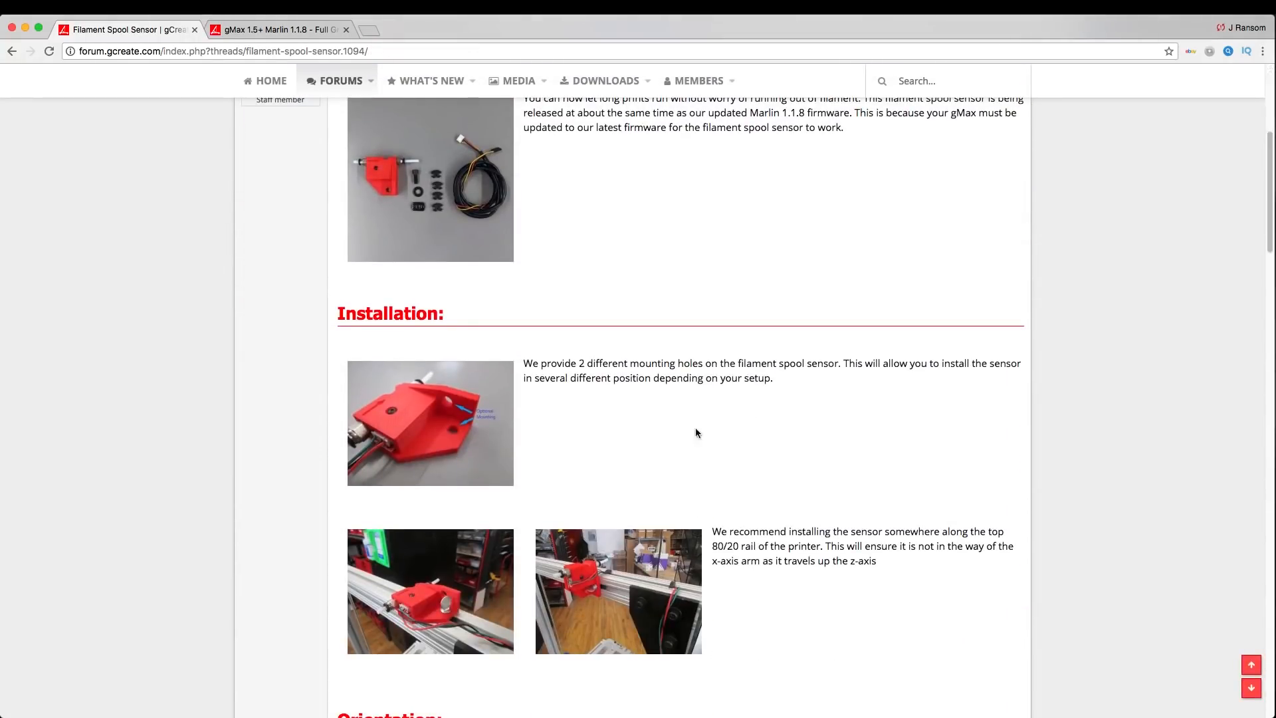
mouse_move(644, 430)
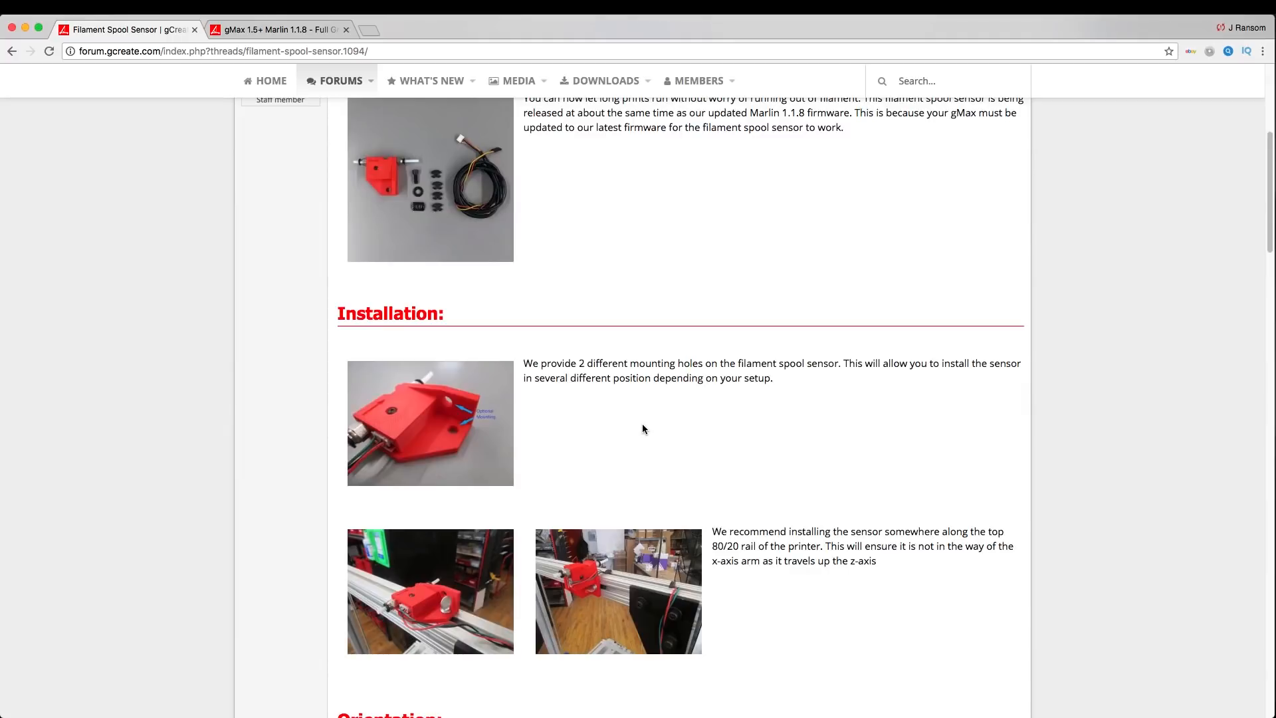
scroll("down", 3)
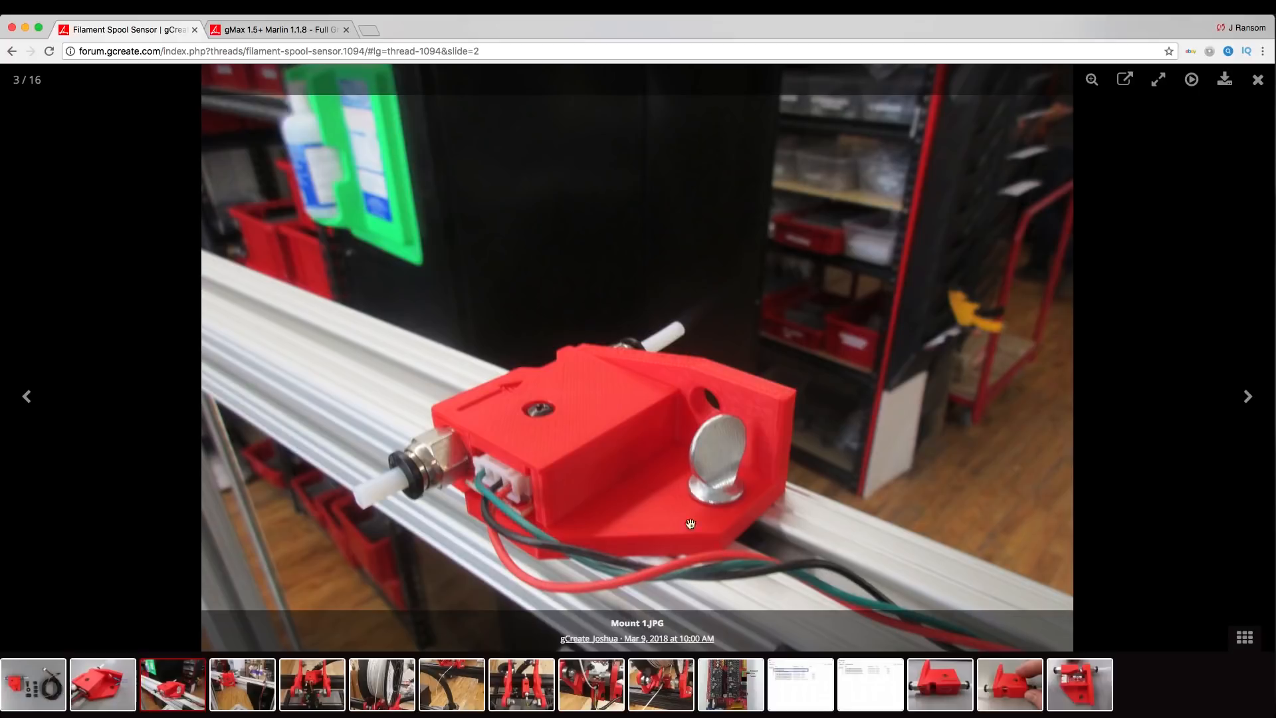
left_click(1249, 396)
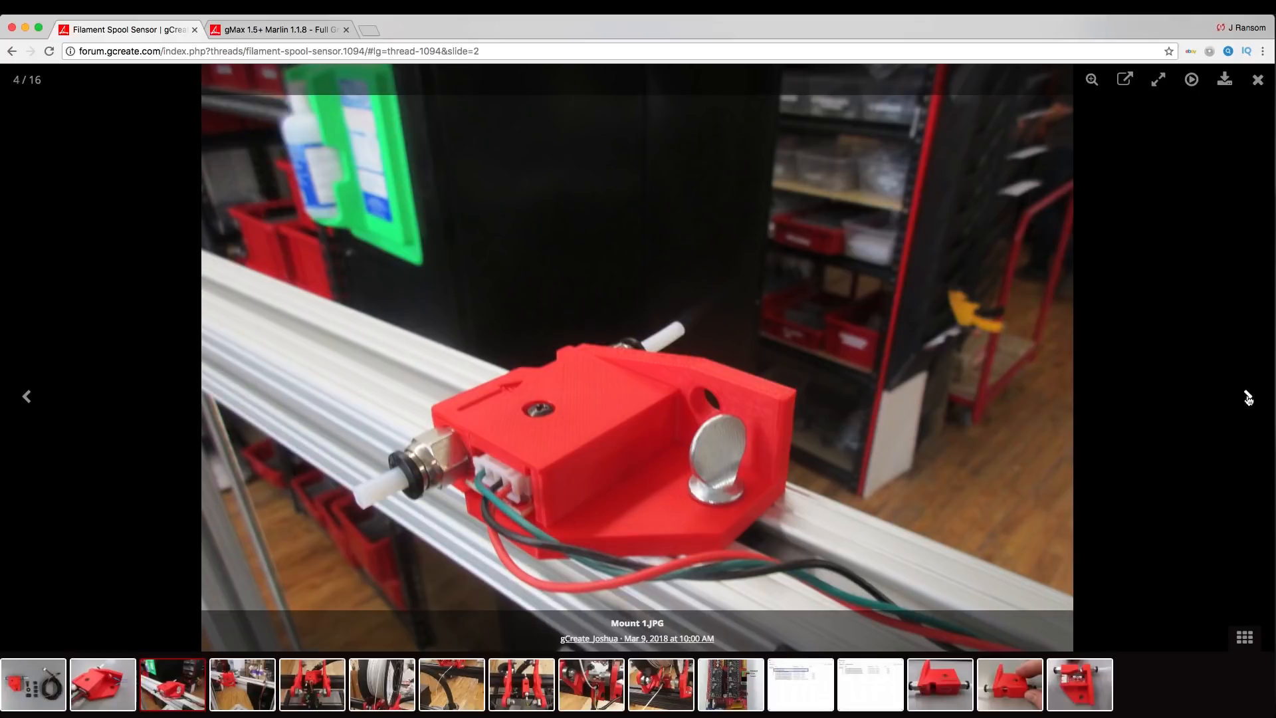
left_click(1249, 397)
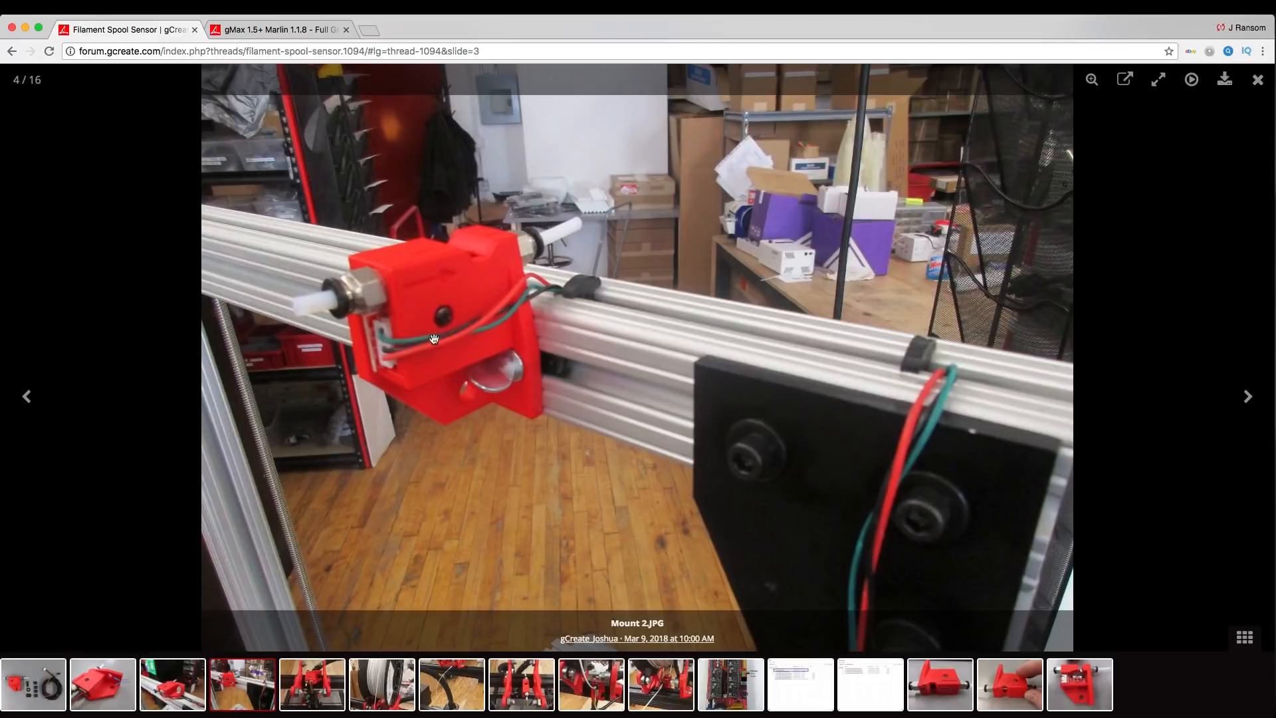
mouse_move(450, 360)
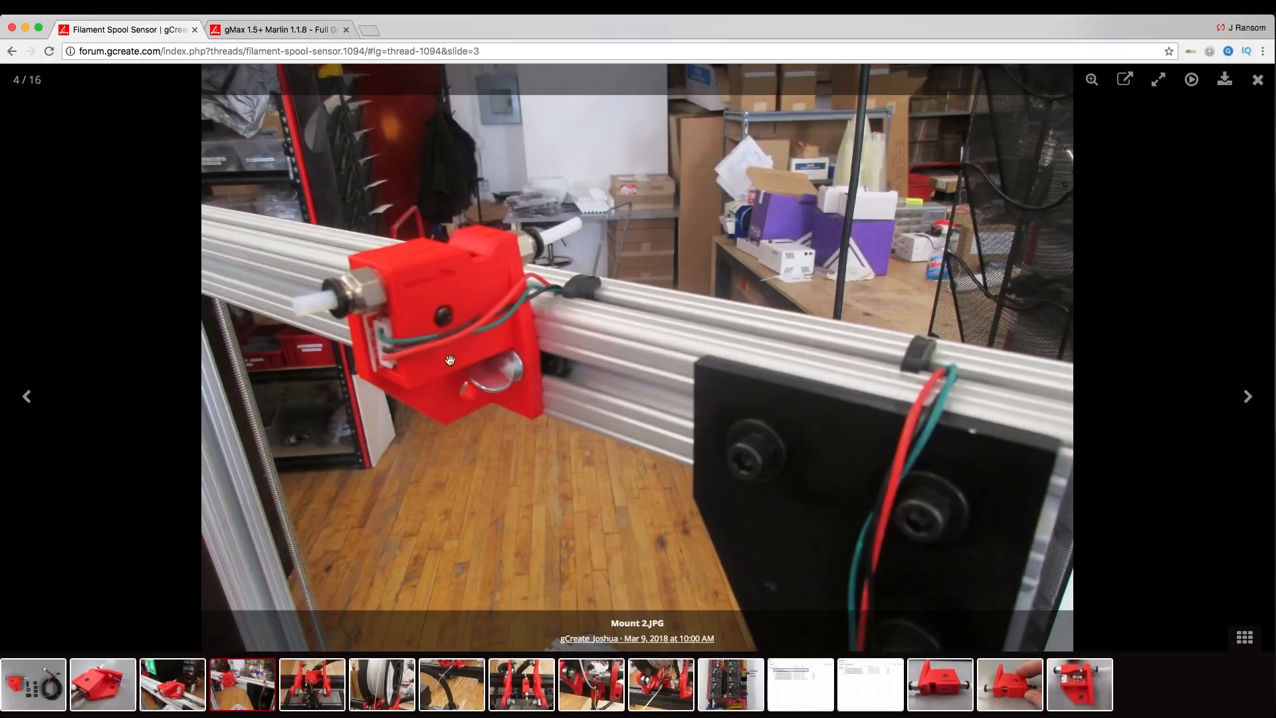
mouse_move(395, 347)
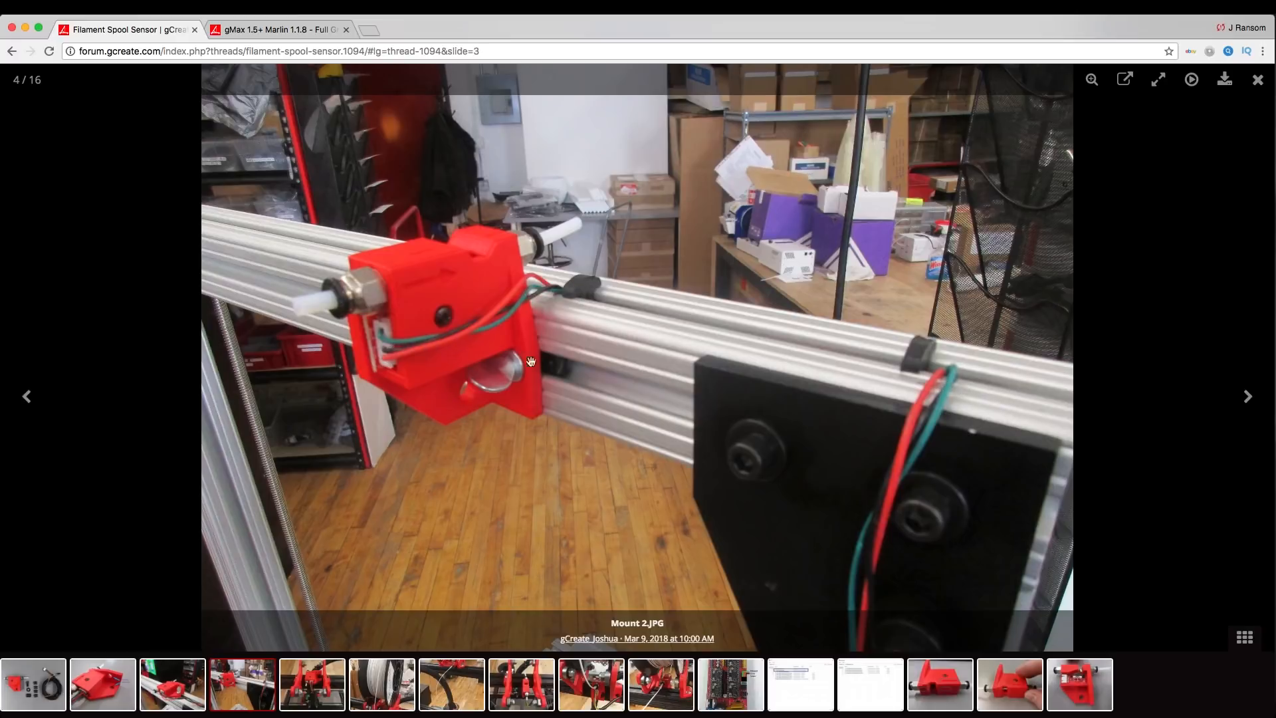
mouse_move(289, 282)
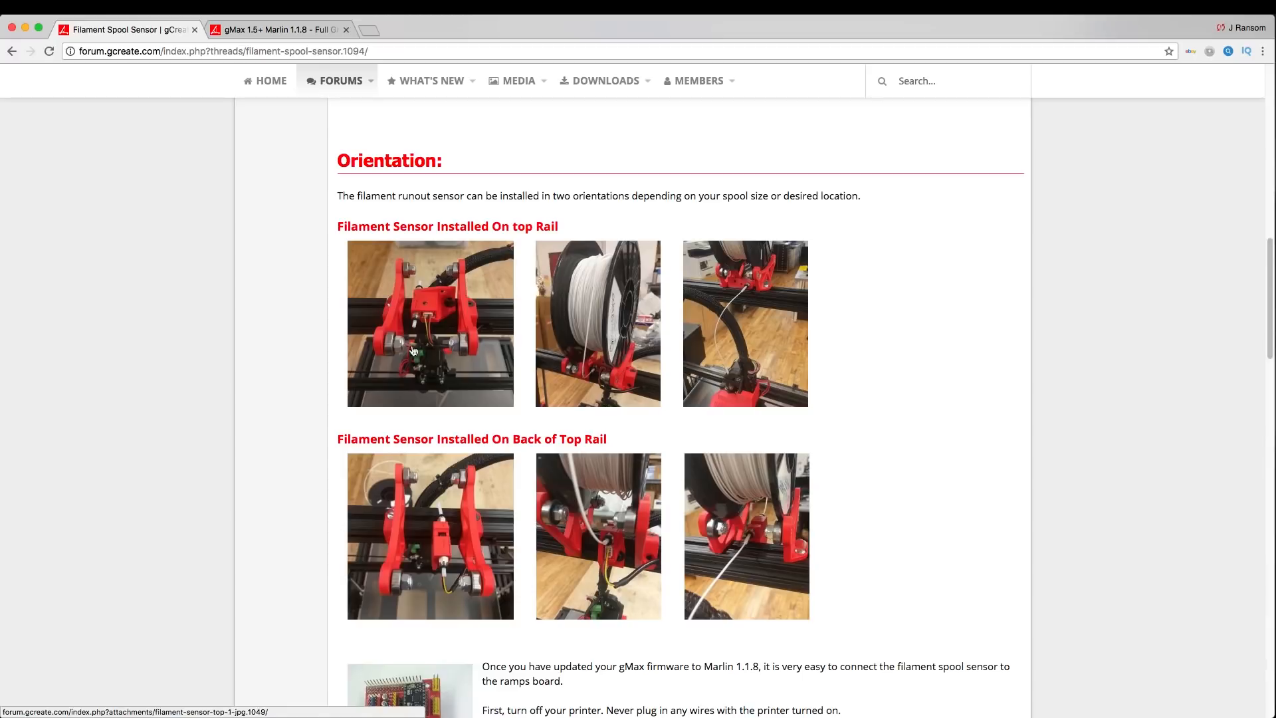
- View the top-rail installation photos through the rear rail sensor close-up, then close the gallery
left_click(429, 323)
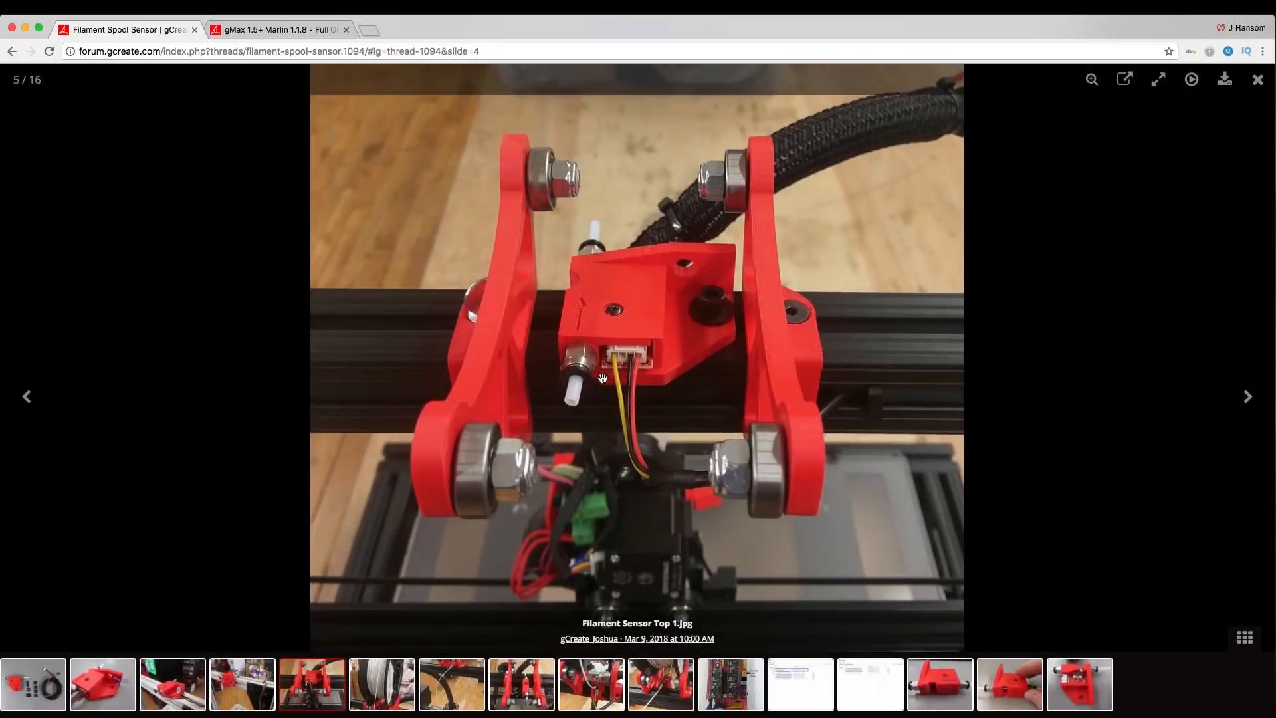
mouse_move(566, 401)
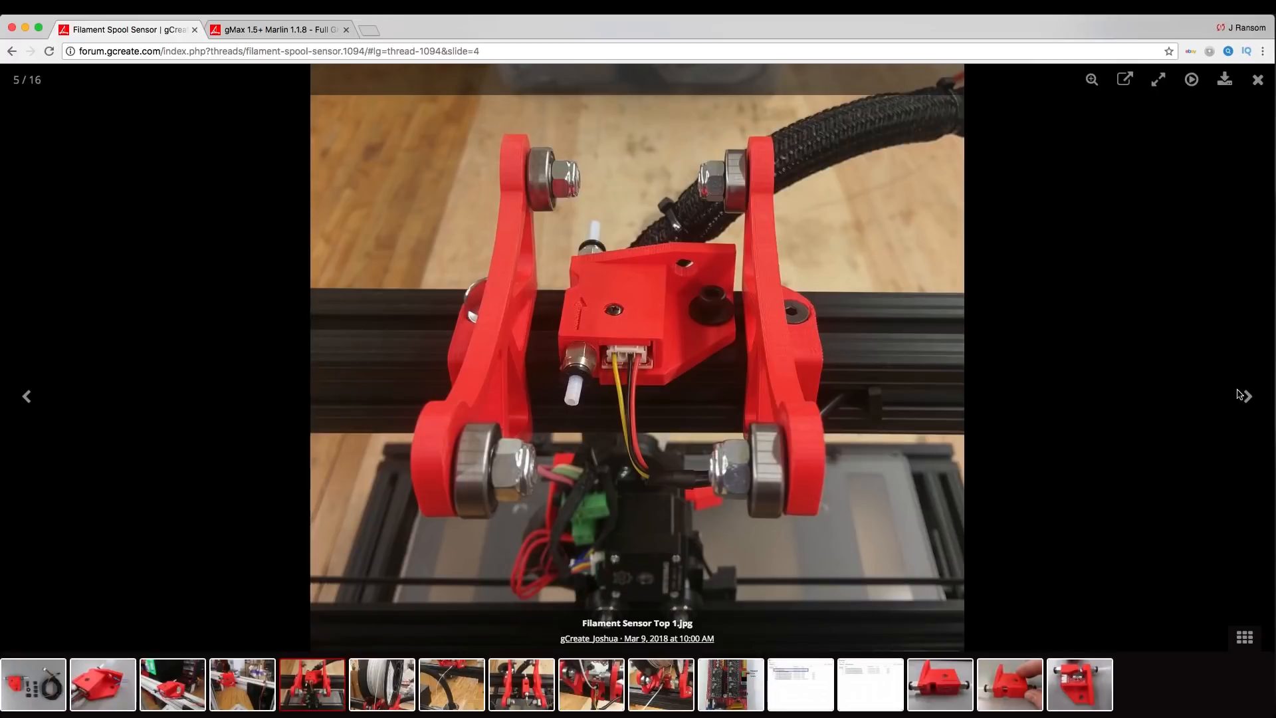
left_click(1245, 396)
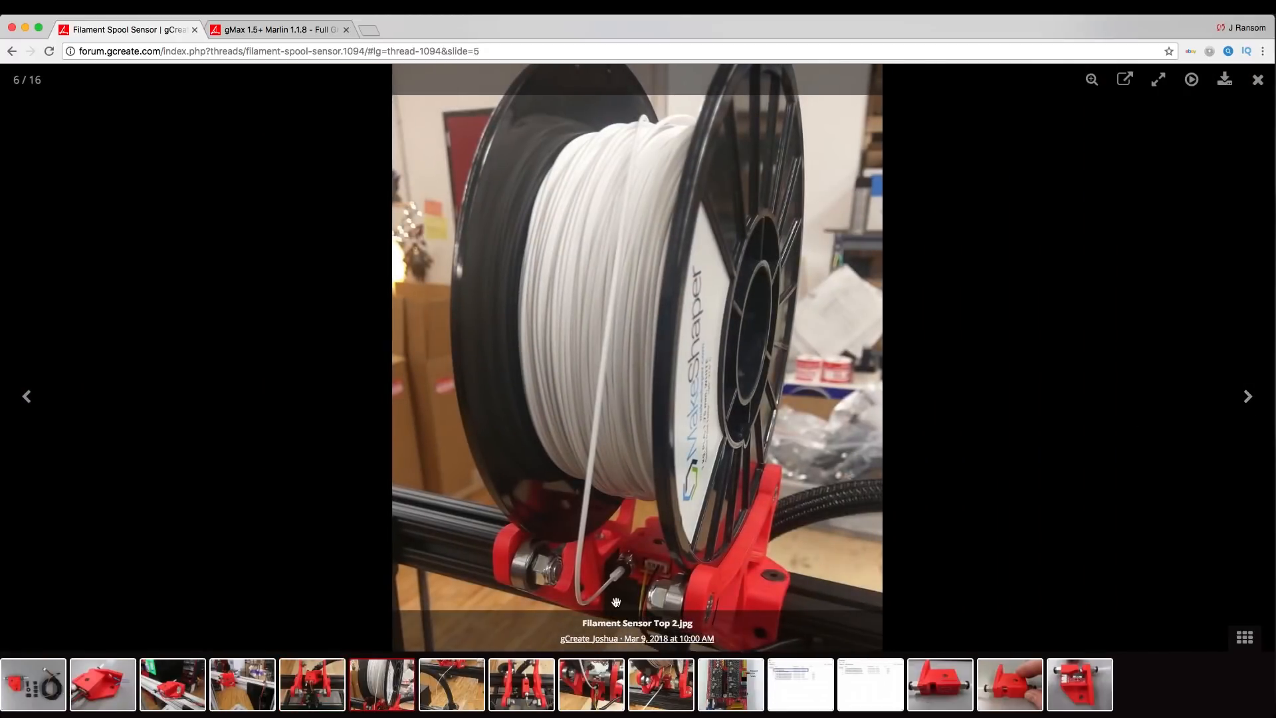
mouse_move(1238, 411)
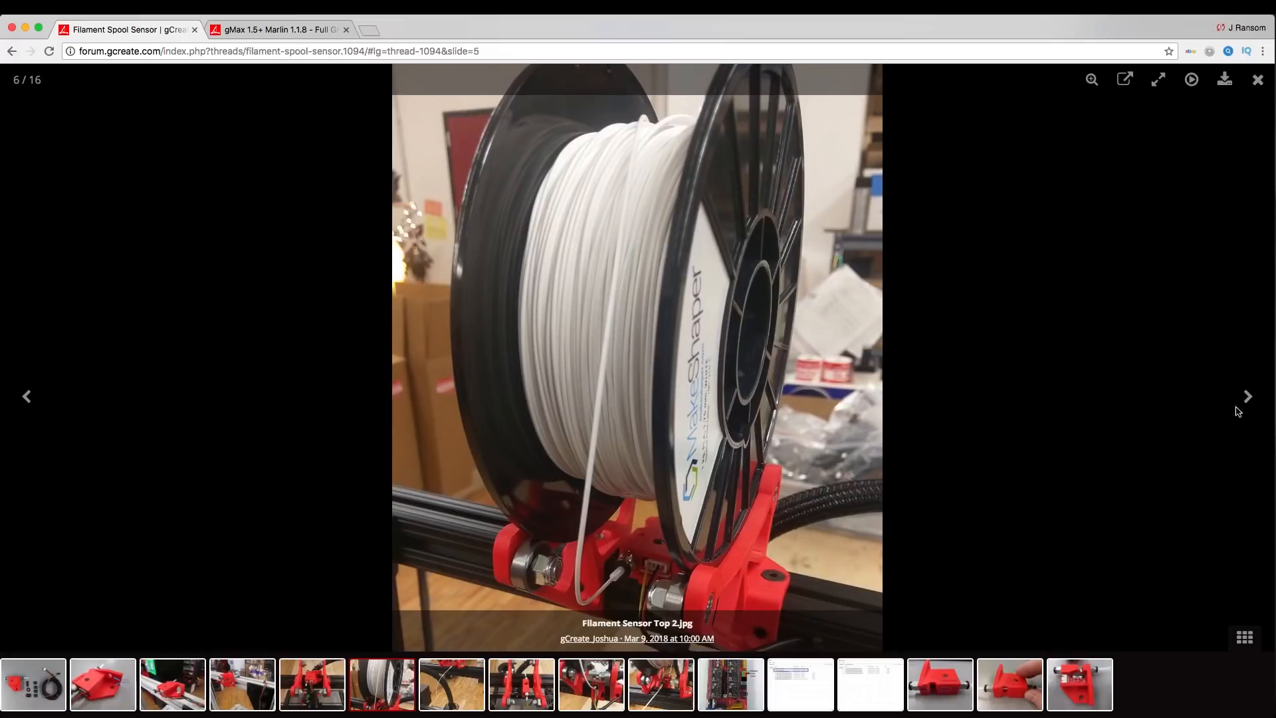
left_click(1249, 396)
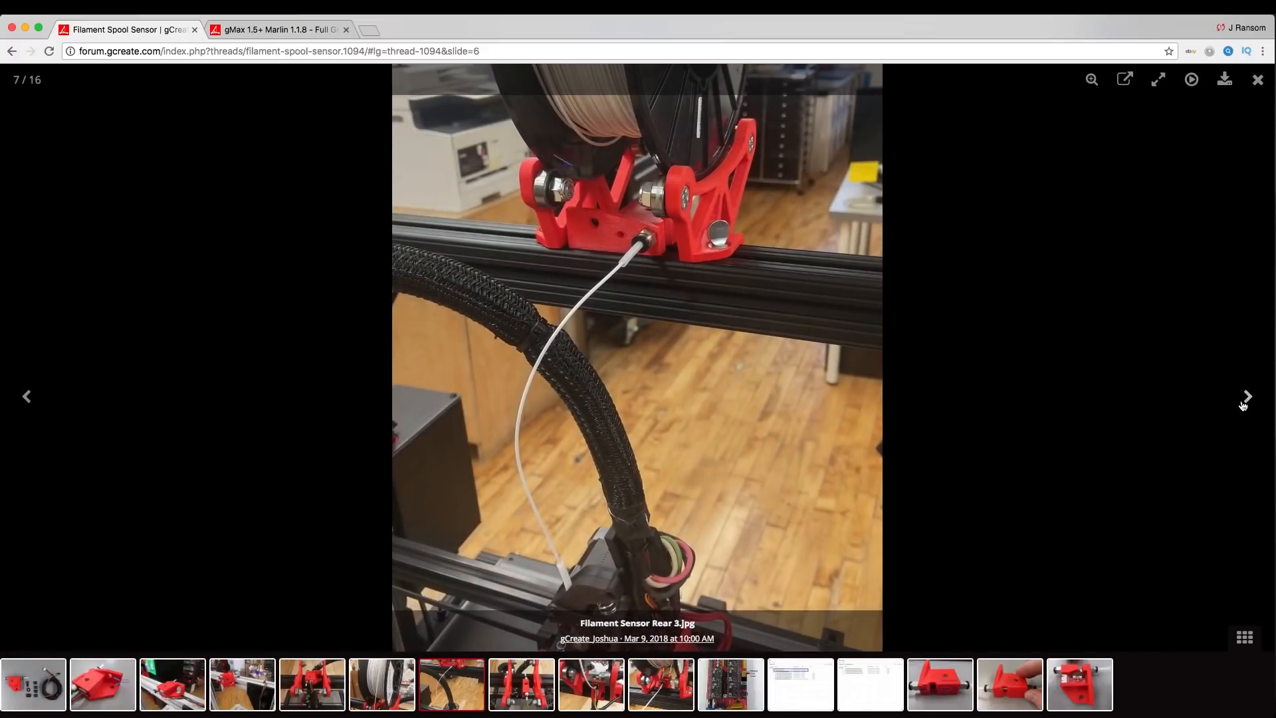
left_click(1247, 396)
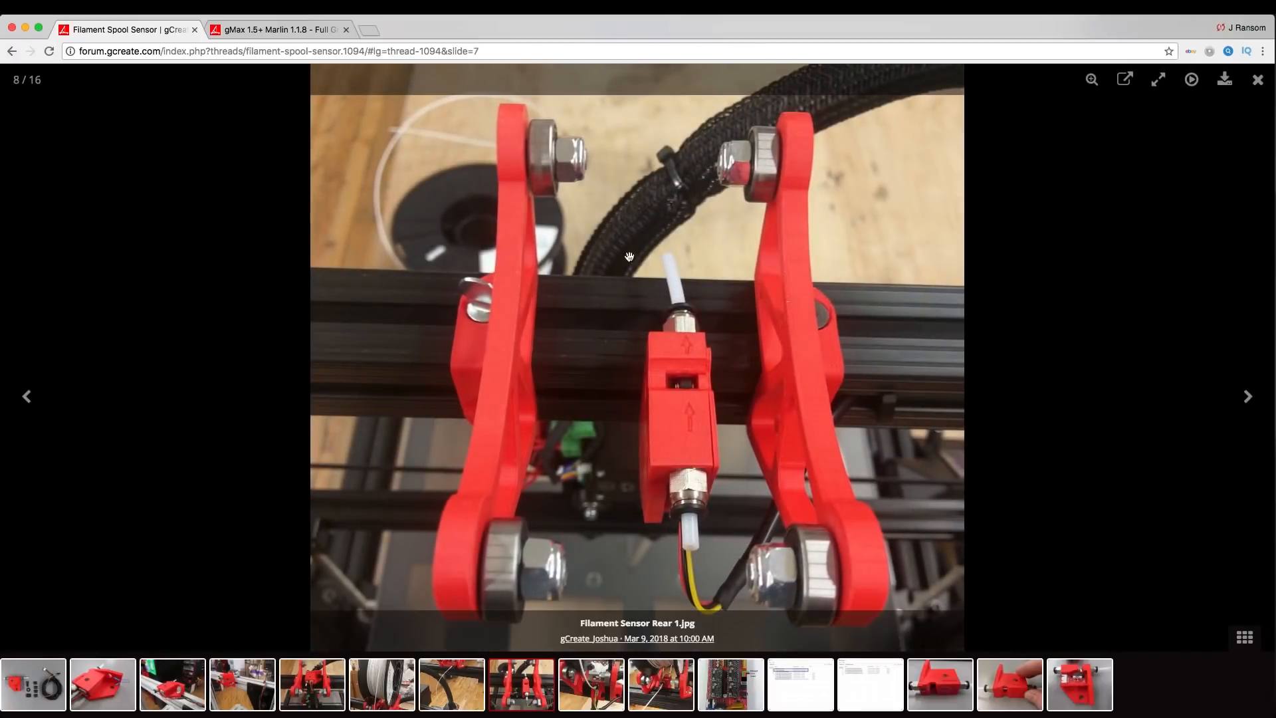
mouse_move(719, 368)
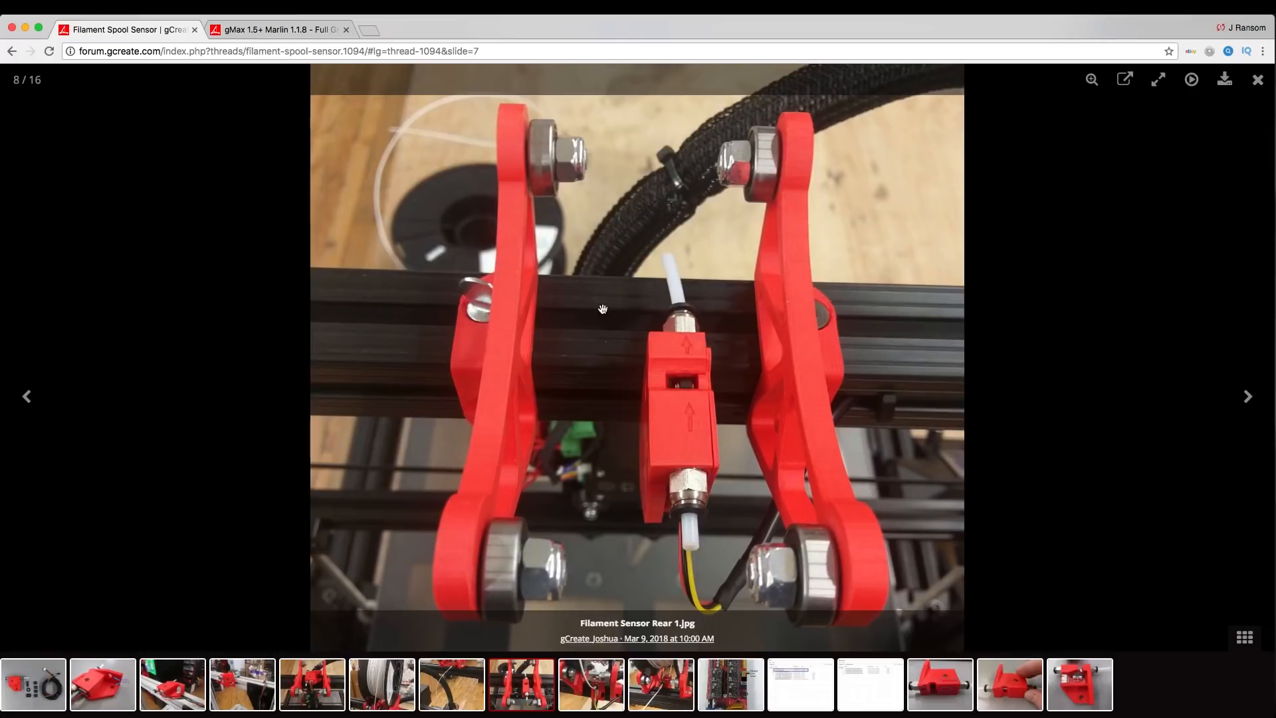
mouse_move(686, 365)
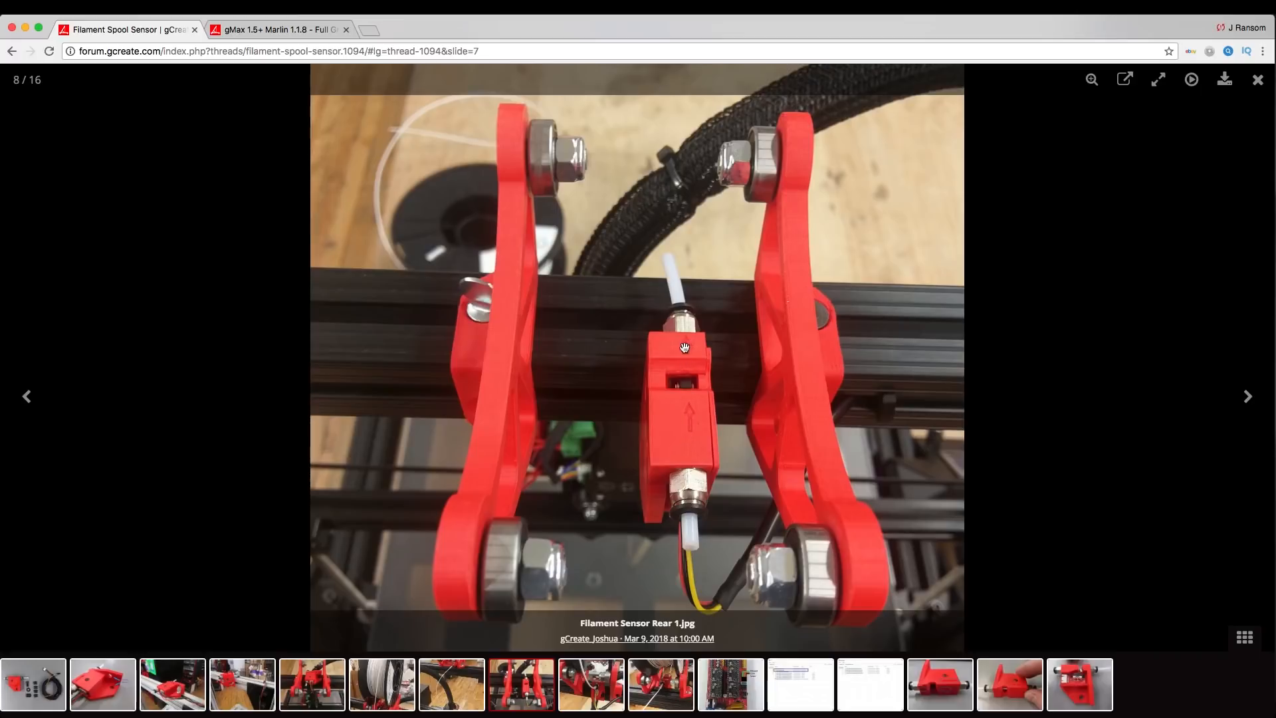
mouse_move(797, 465)
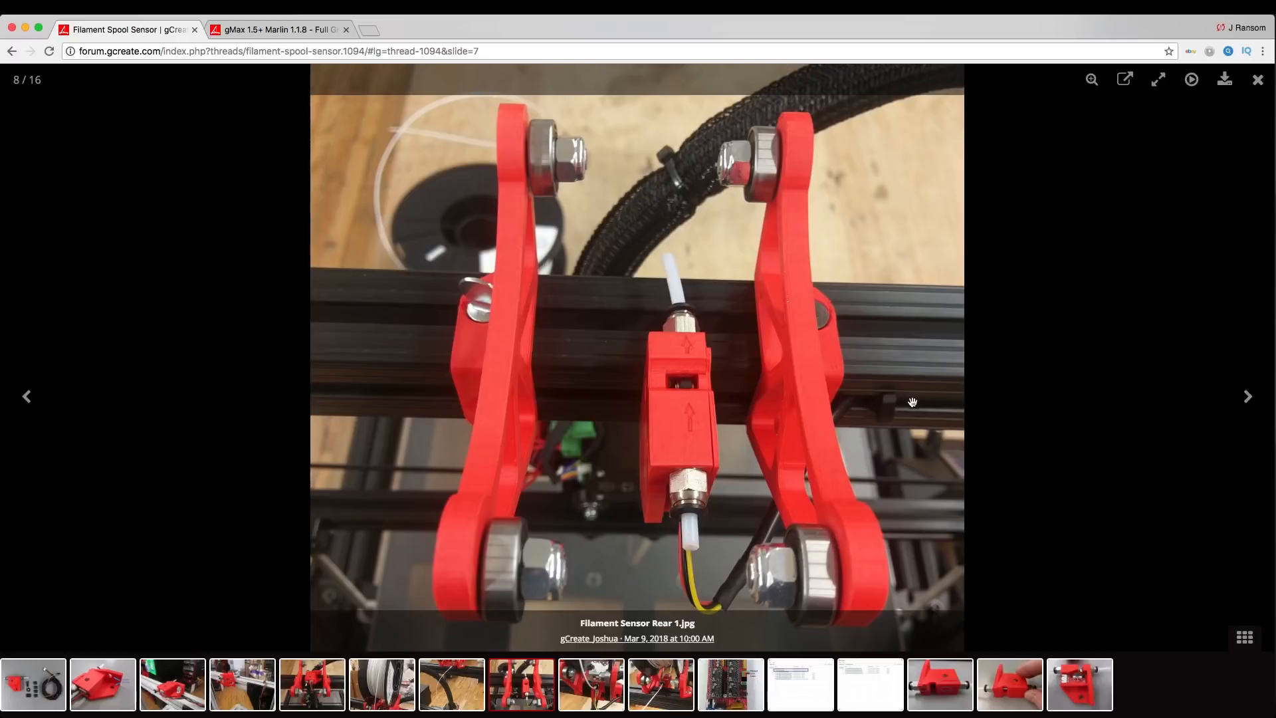
mouse_move(1195, 404)
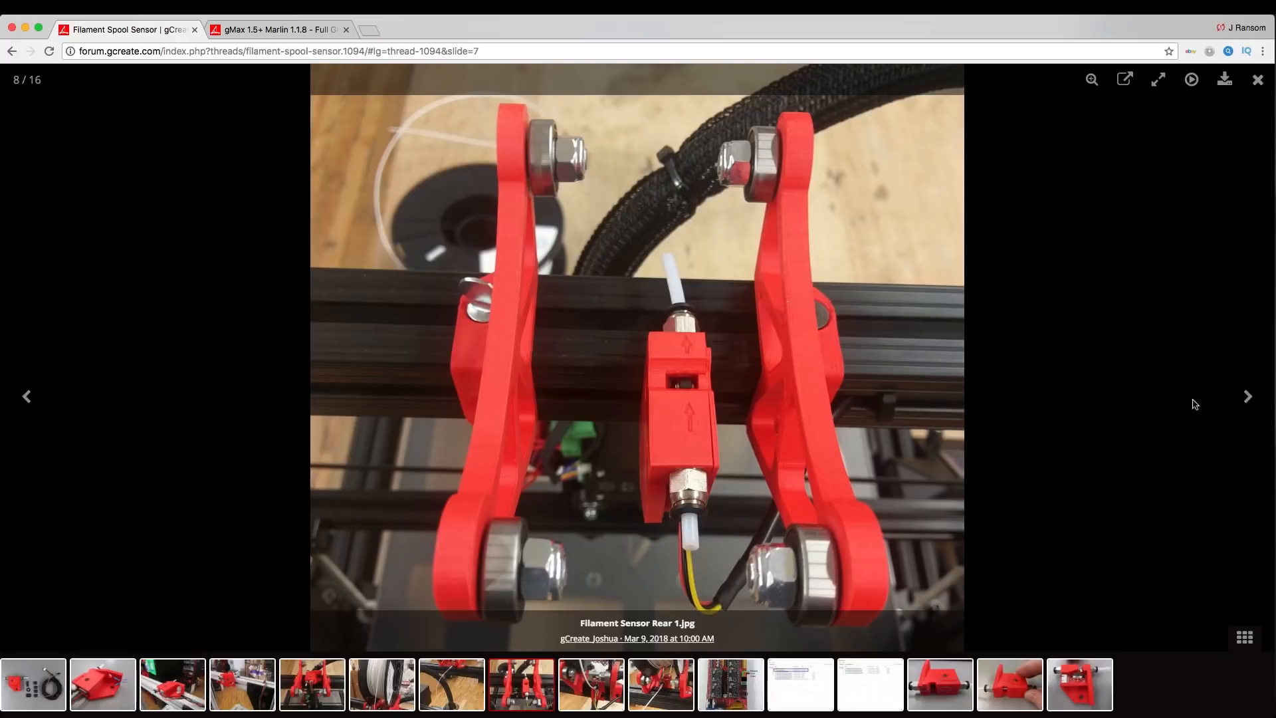
left_click(1256, 78)
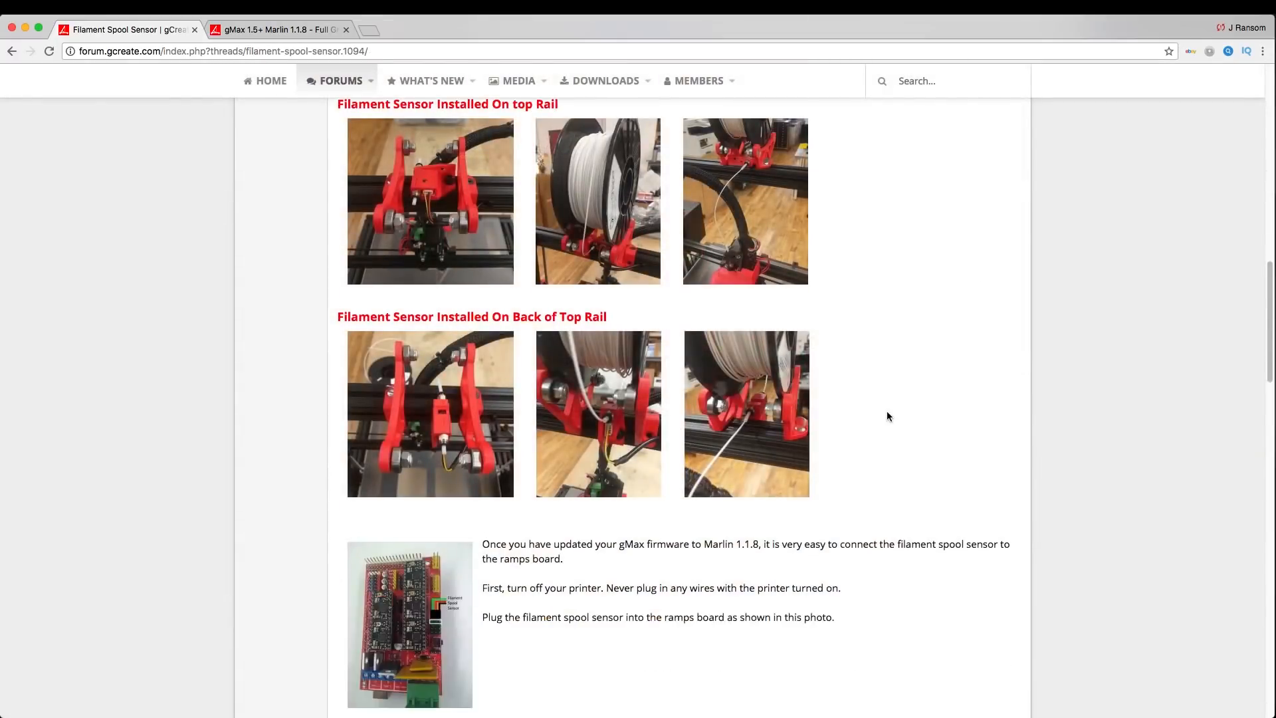
- Scroll past the orientation photos and wiring diagram to the Install Firmware to Use the Sensor section
scroll("down", 3)
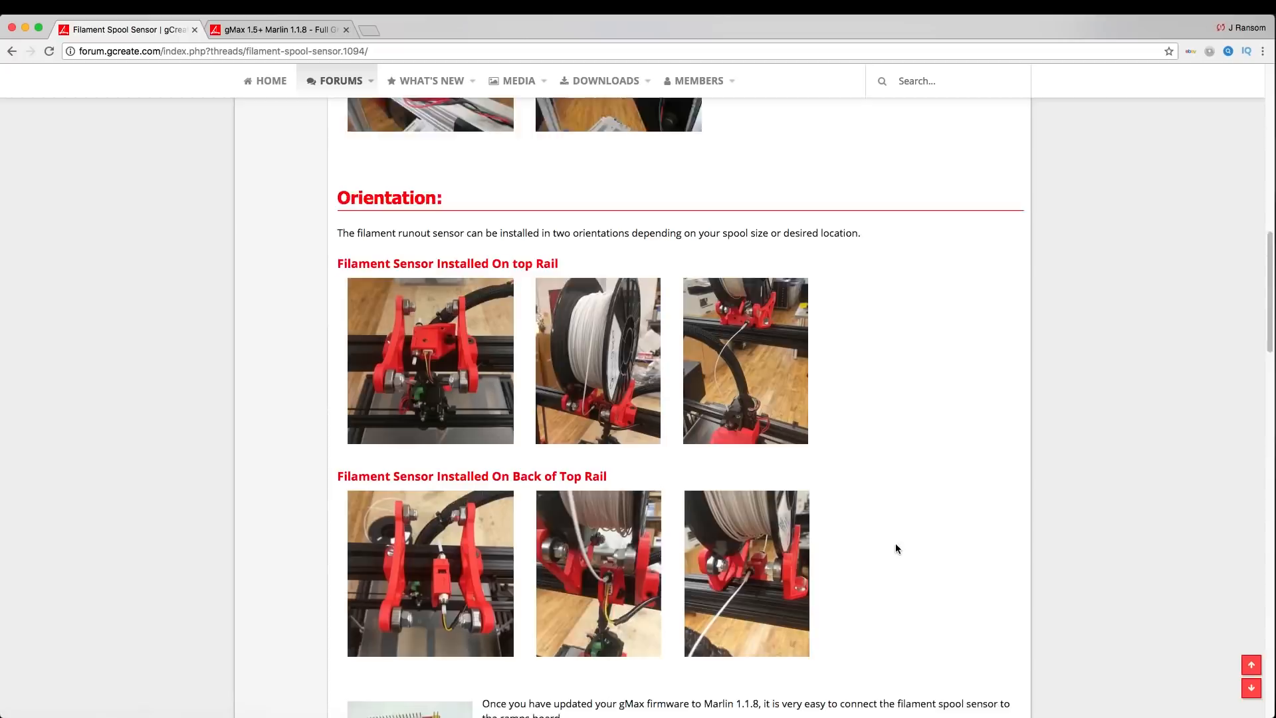
scroll("down", 3)
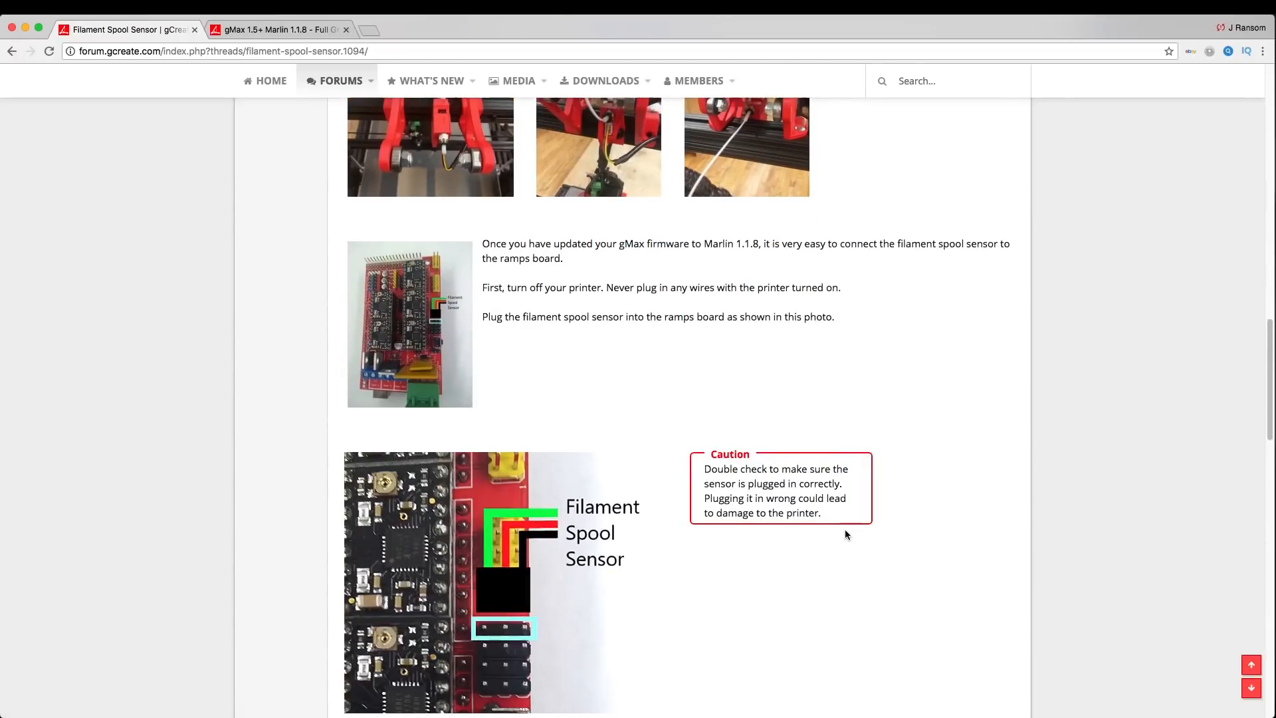
scroll("down", 3)
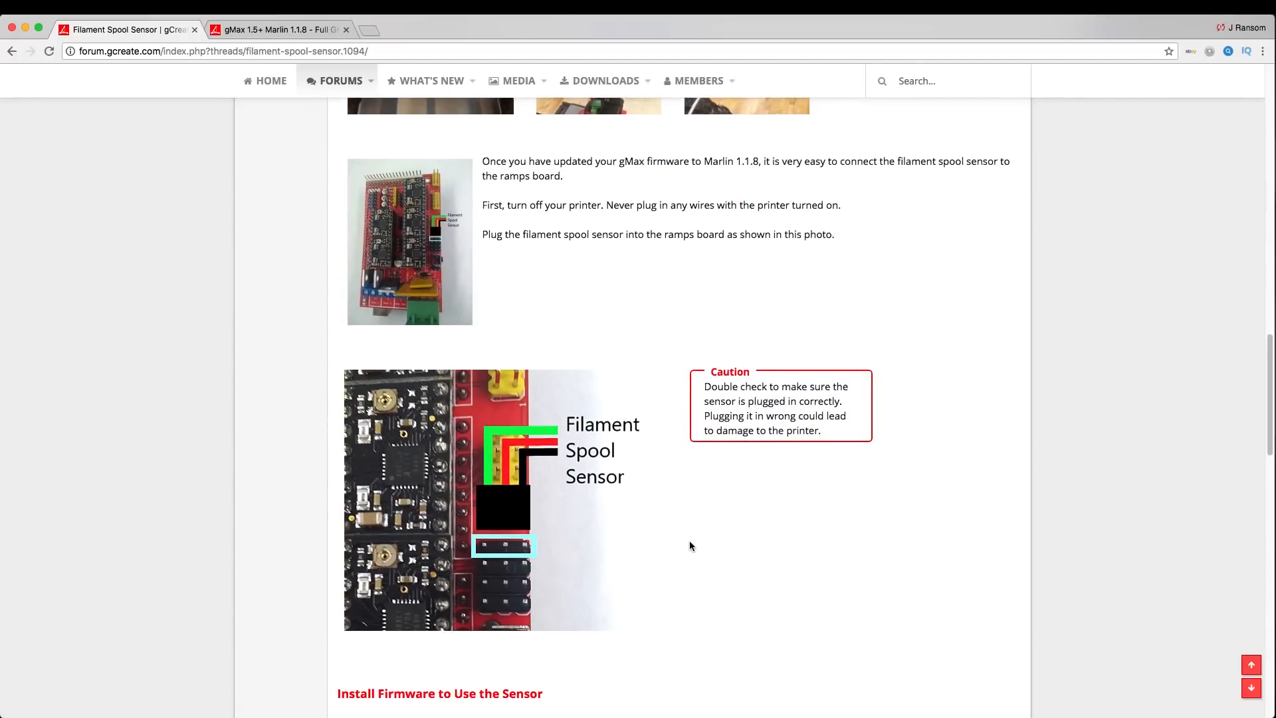
scroll("down", 3)
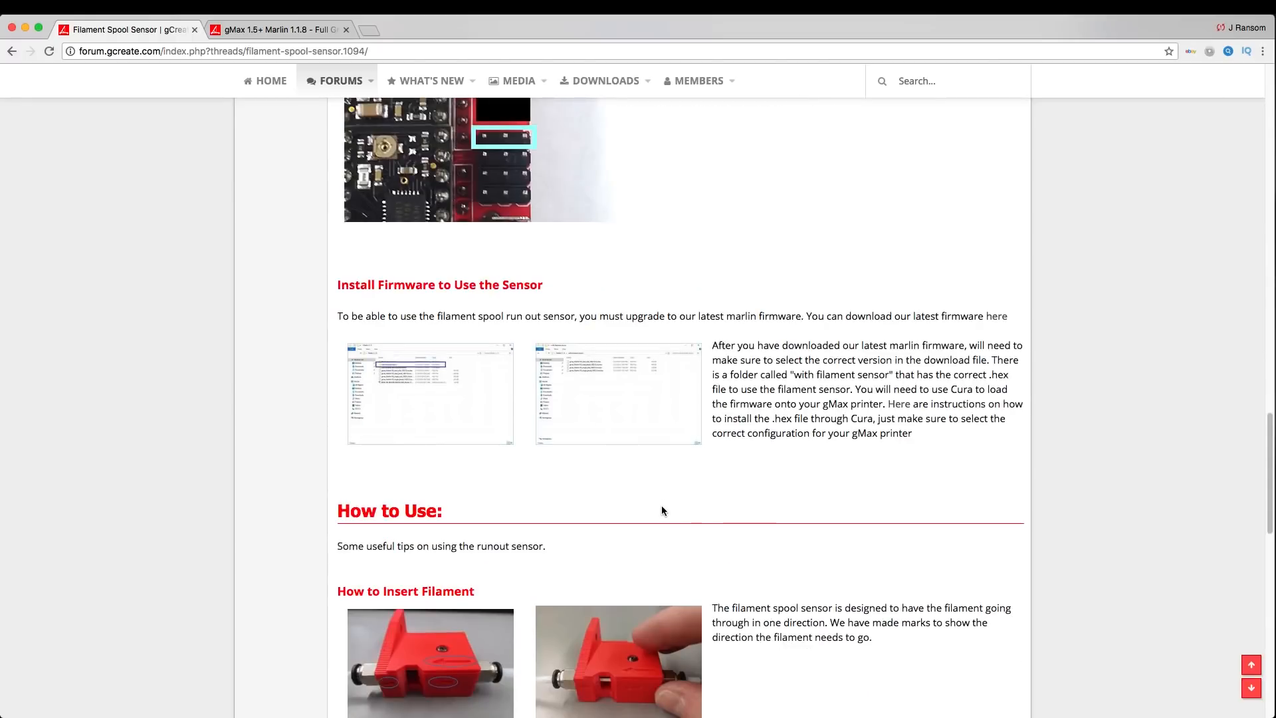
mouse_move(664, 510)
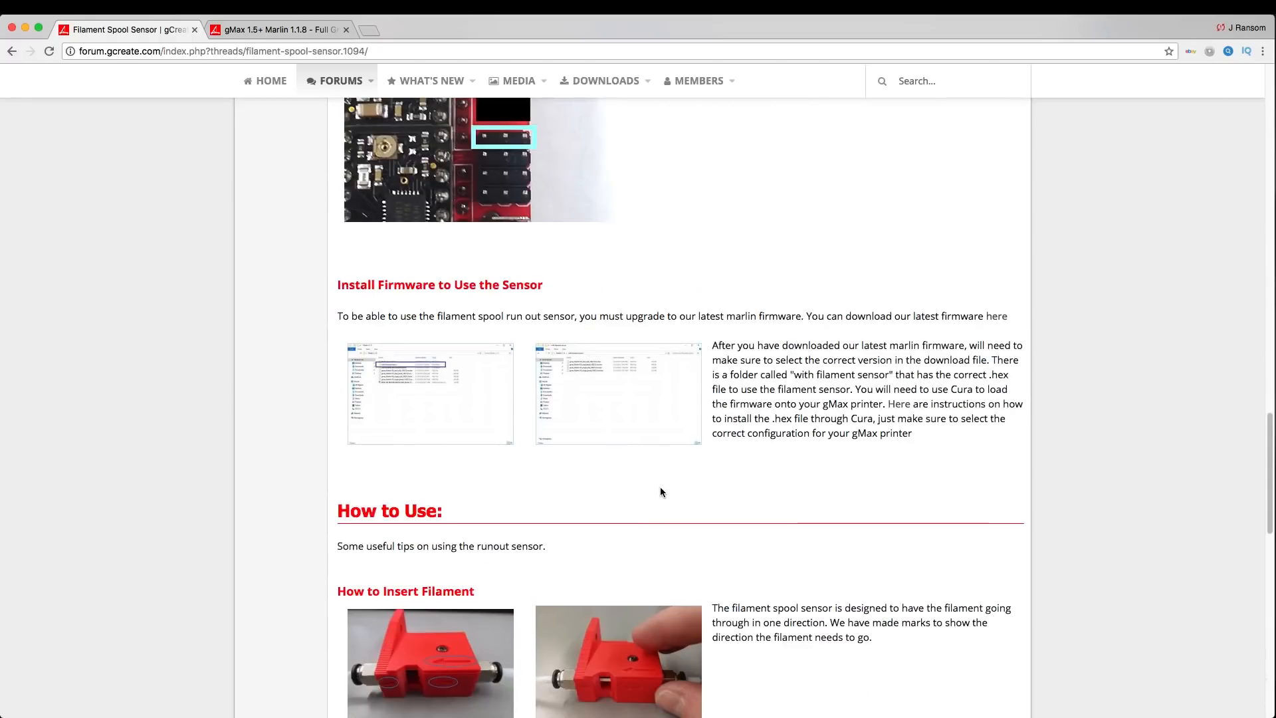
scroll("down", 3)
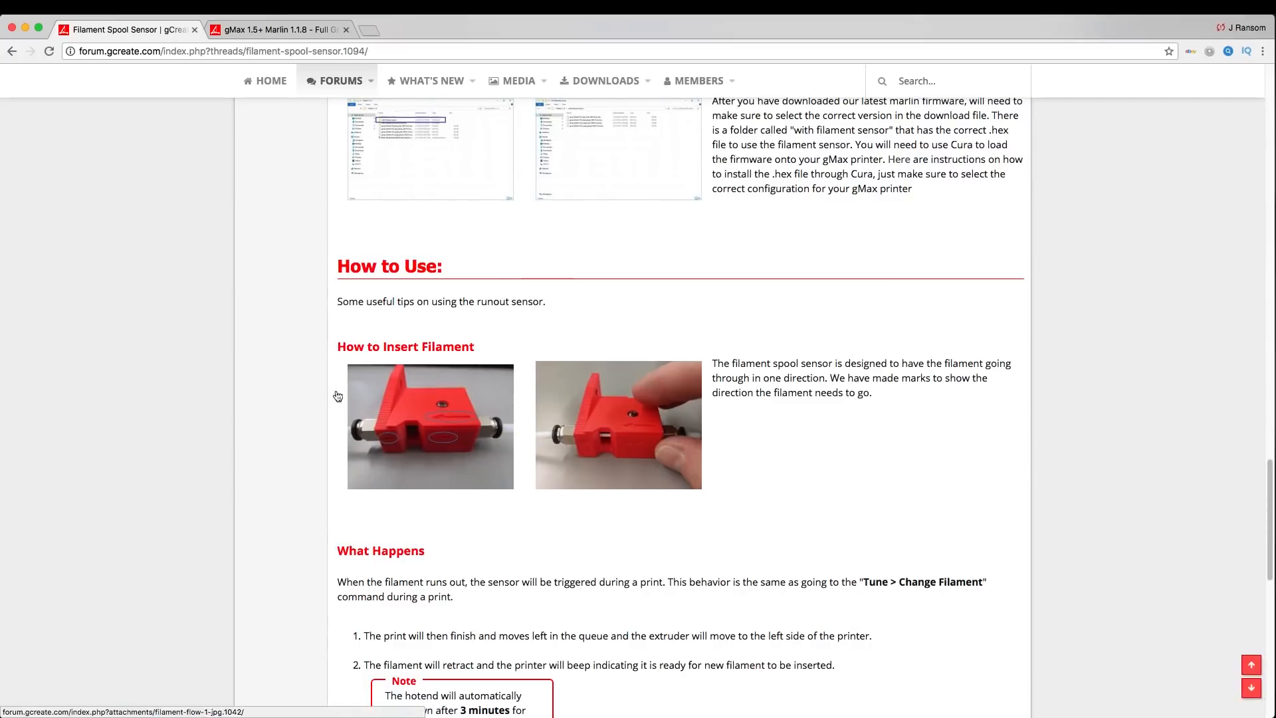
scroll("down", 3)
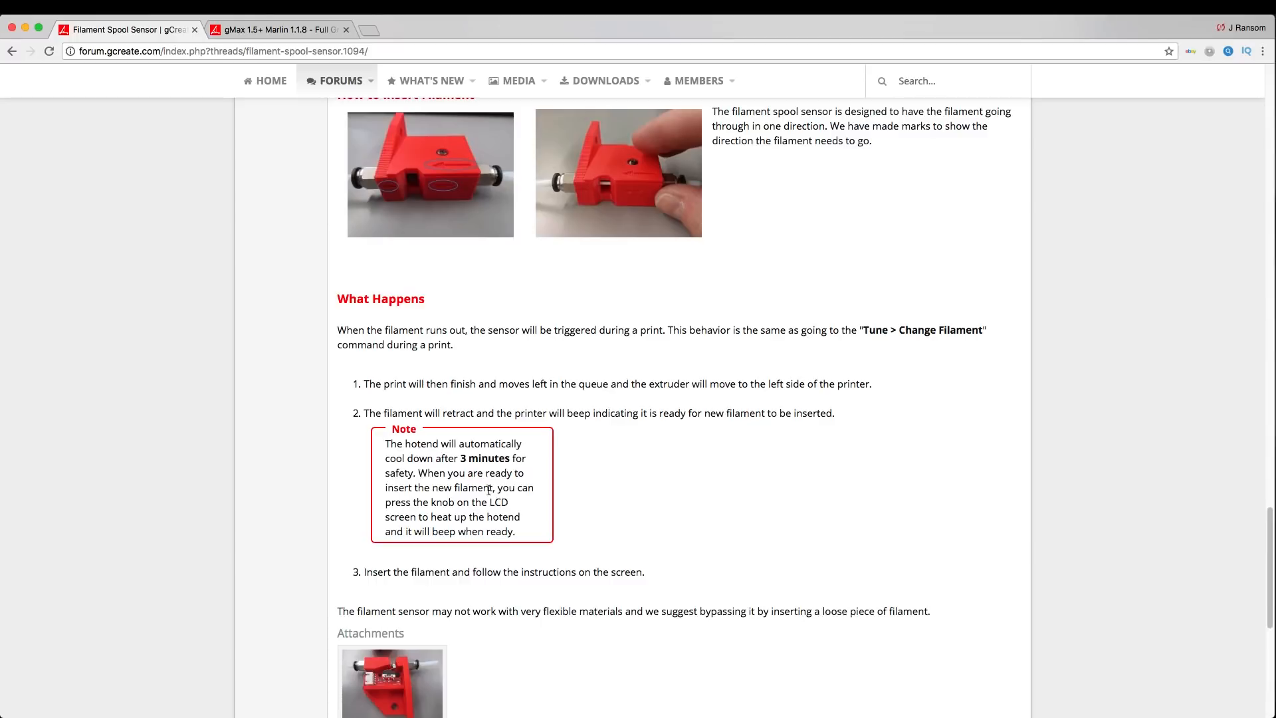
mouse_move(487, 490)
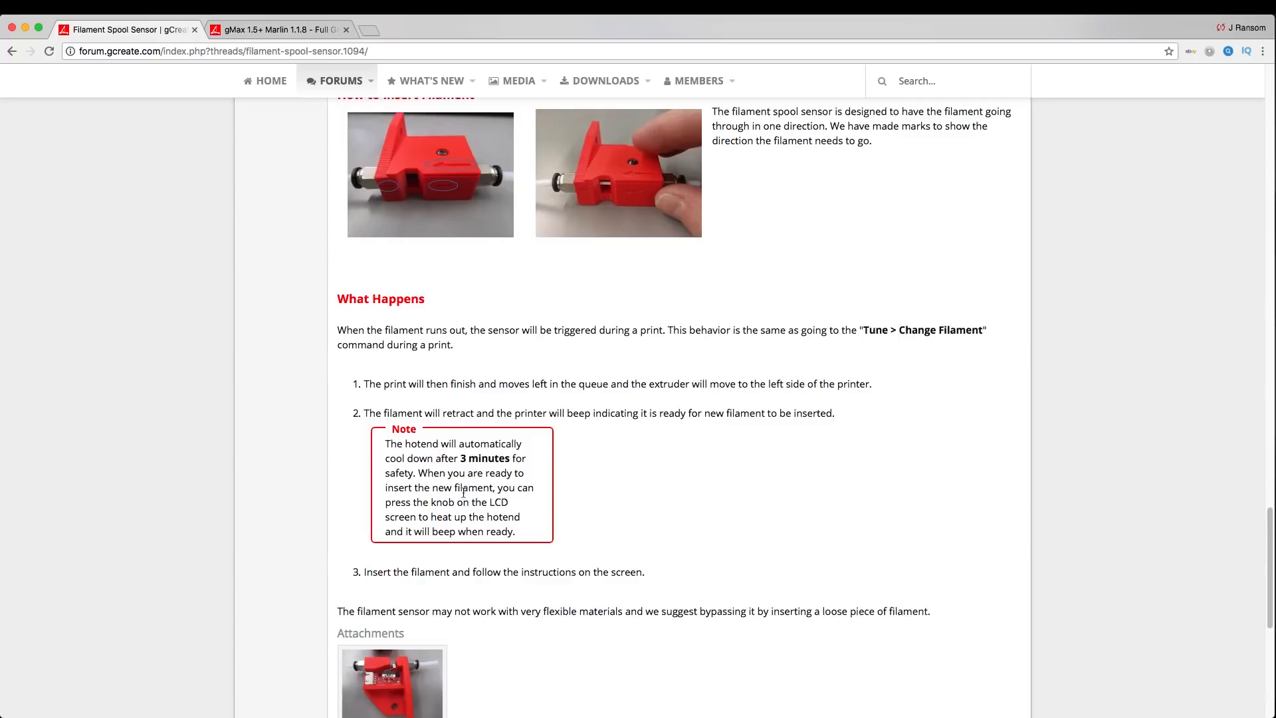
mouse_move(295, 465)
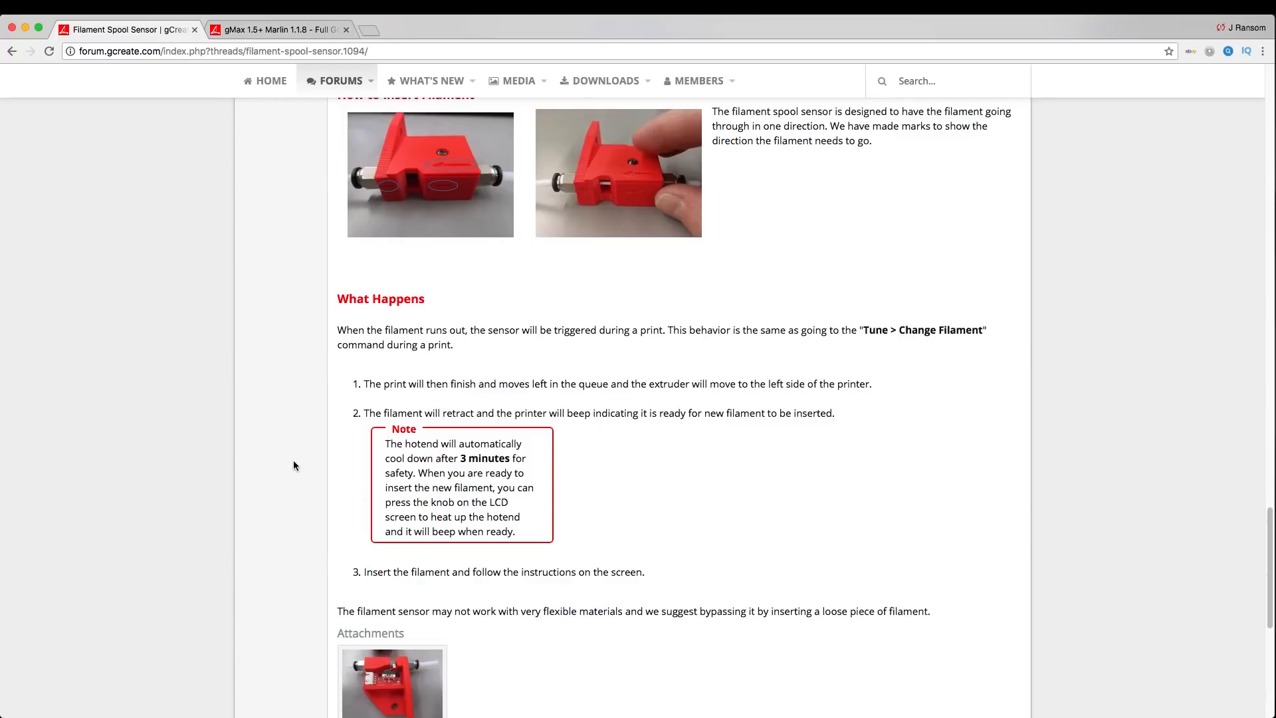
scroll("down", 3)
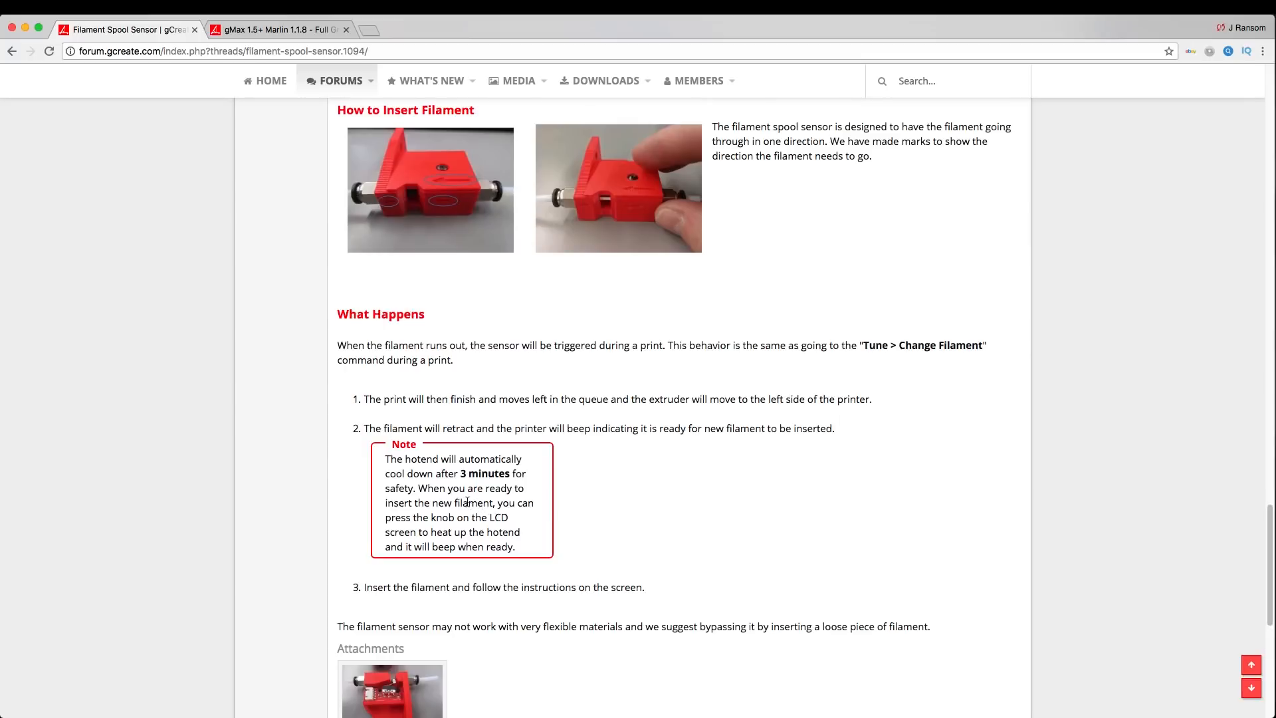
mouse_move(603, 506)
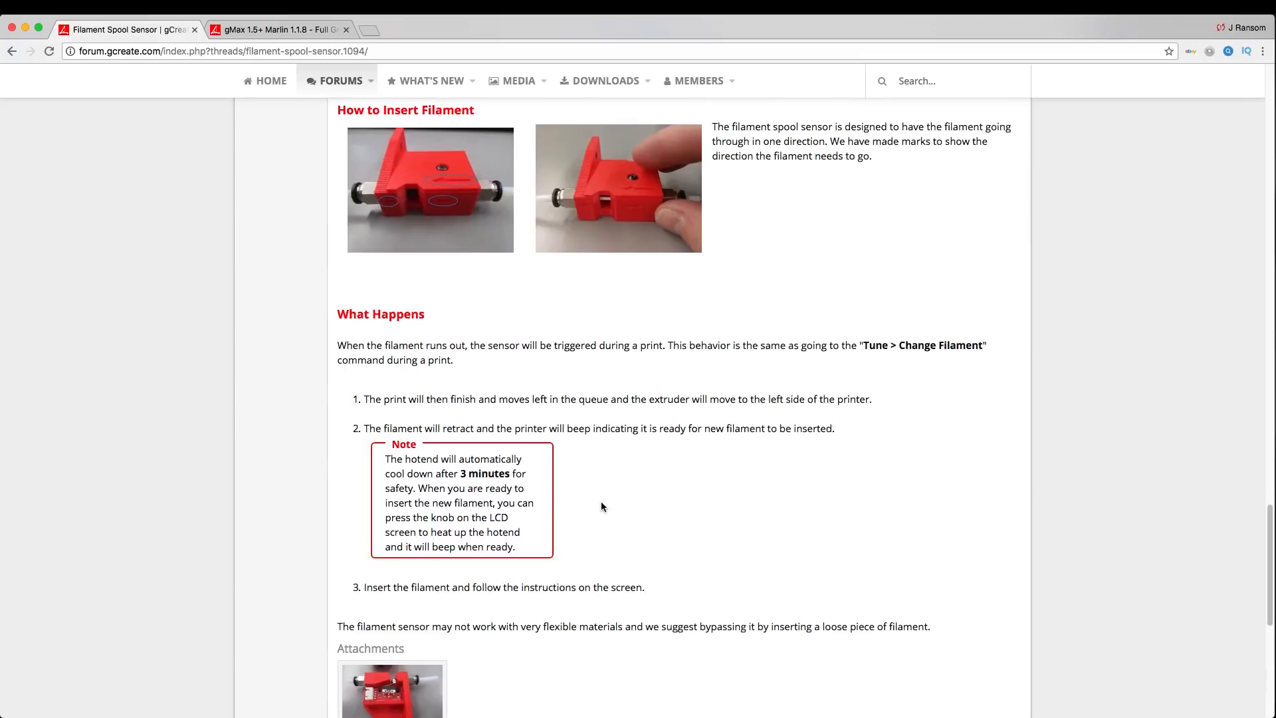
mouse_move(717, 505)
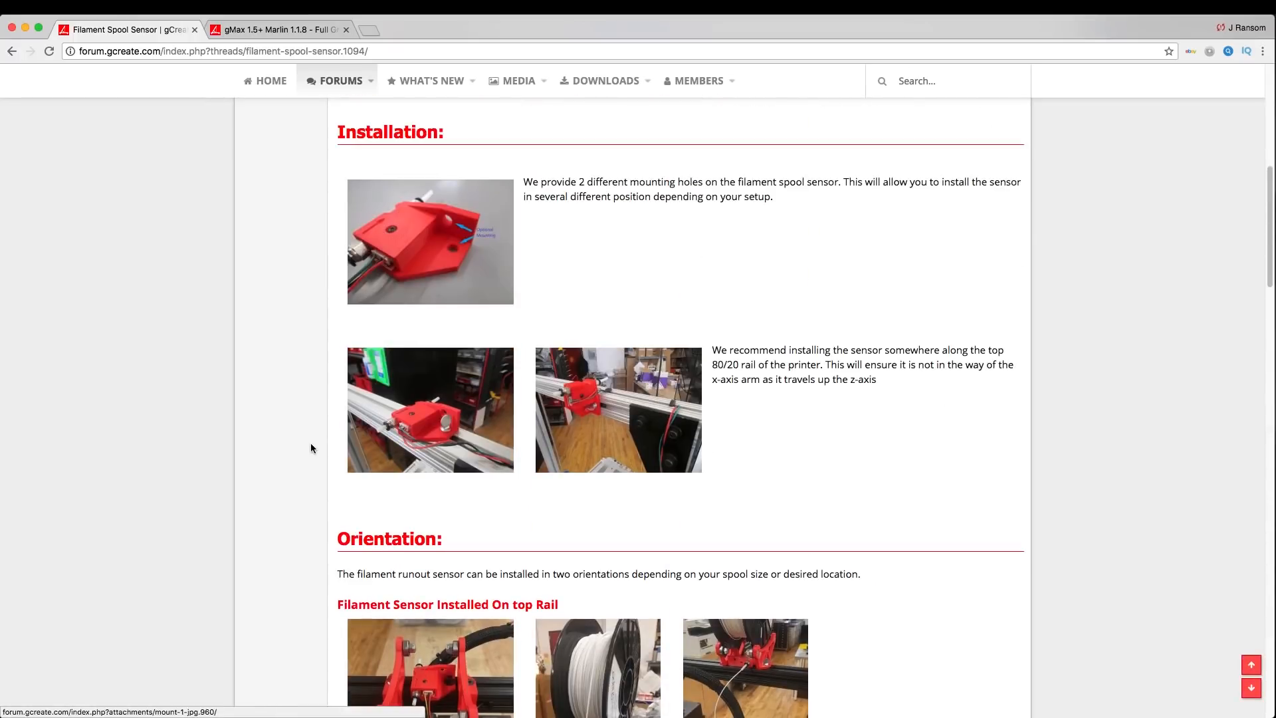
scroll("up", 3)
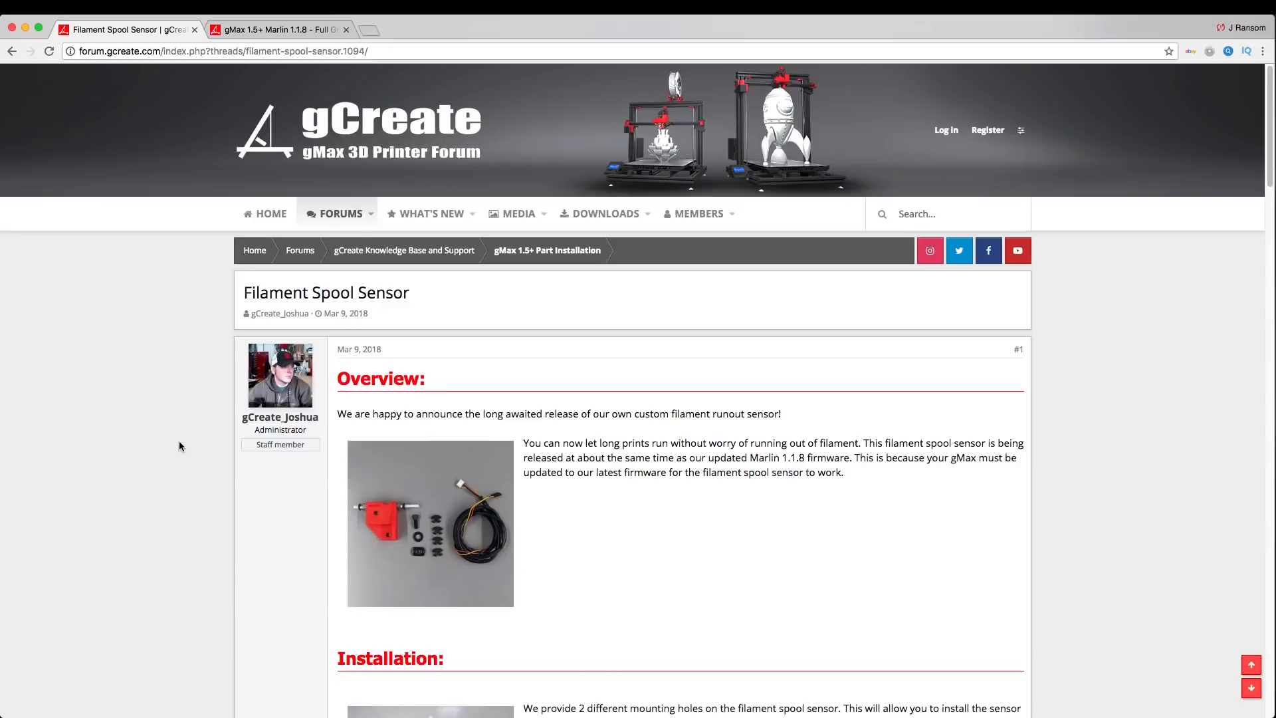
mouse_move(161, 442)
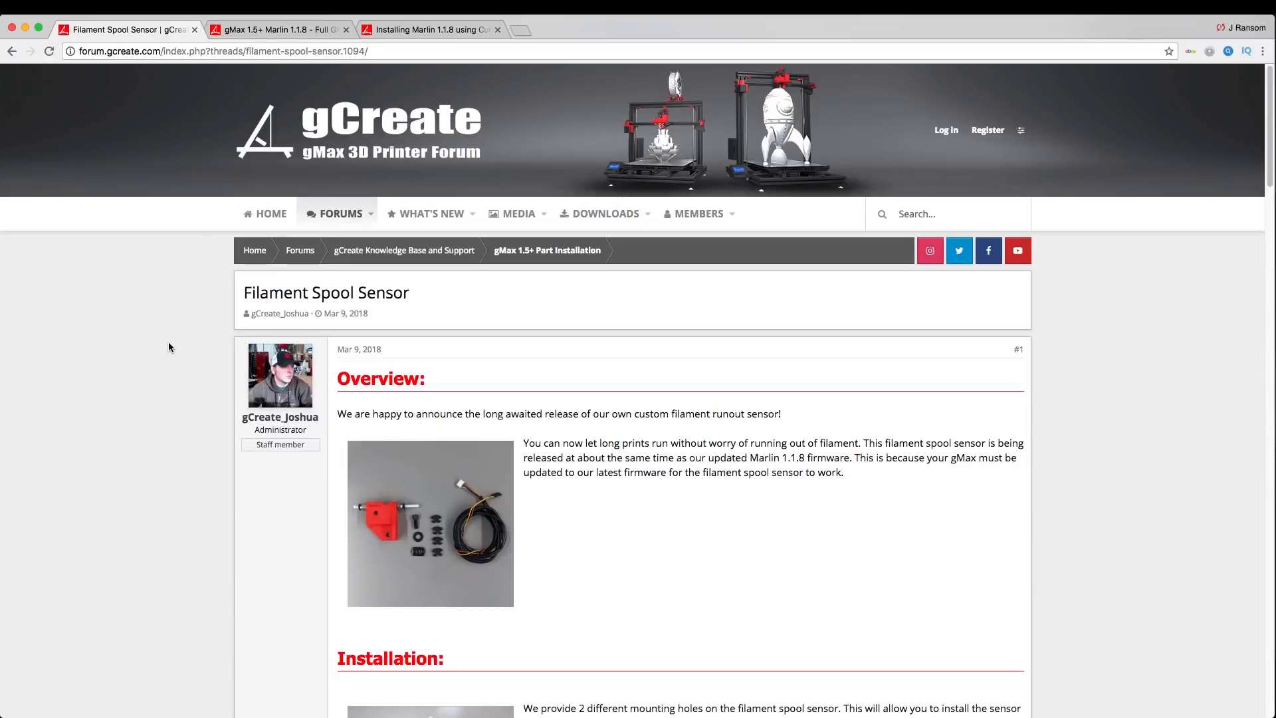
- Scroll through the Cura install tutorial and switch to the Marlin 1.1.8 firmware download page
scroll("down", 3)
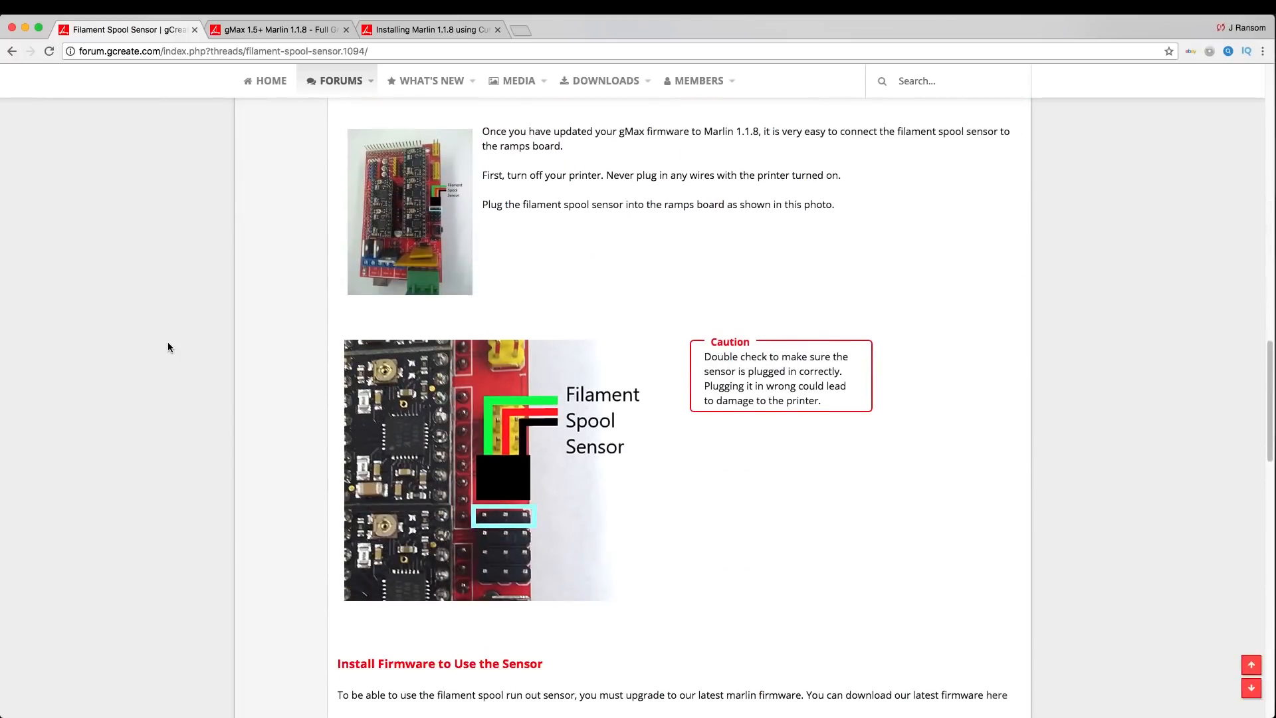
scroll("down", 3)
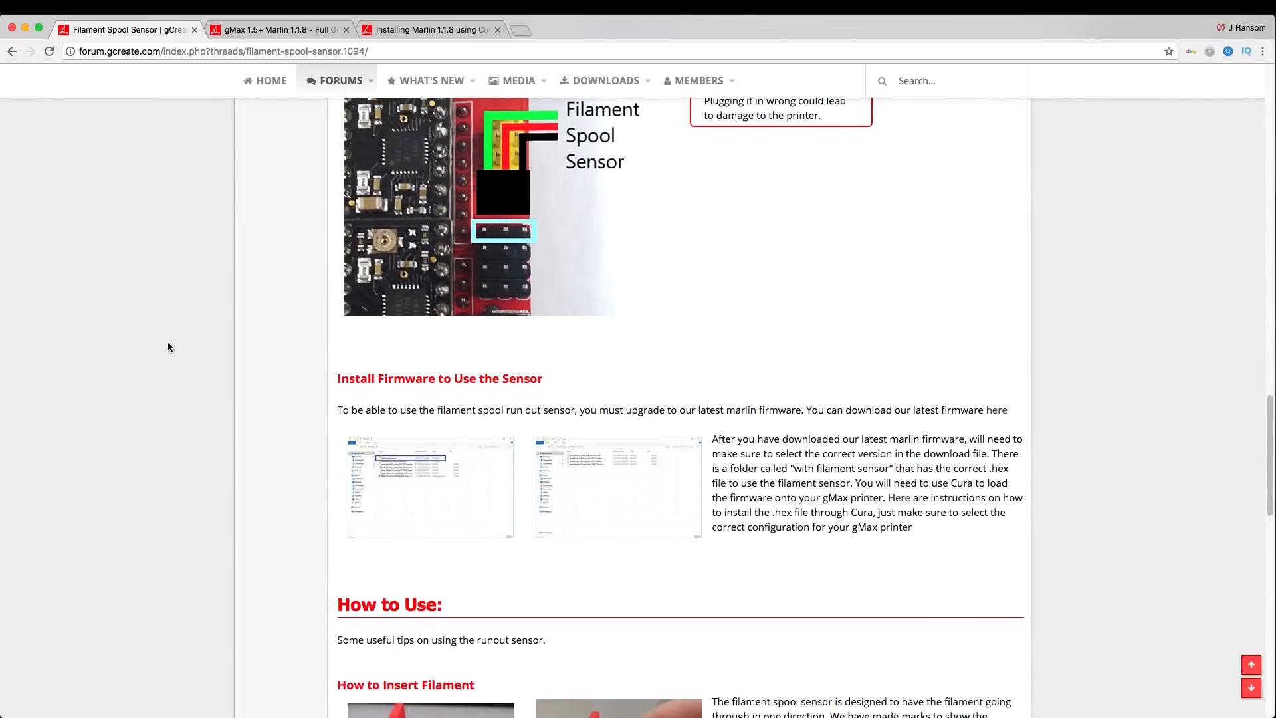
scroll("down", 3)
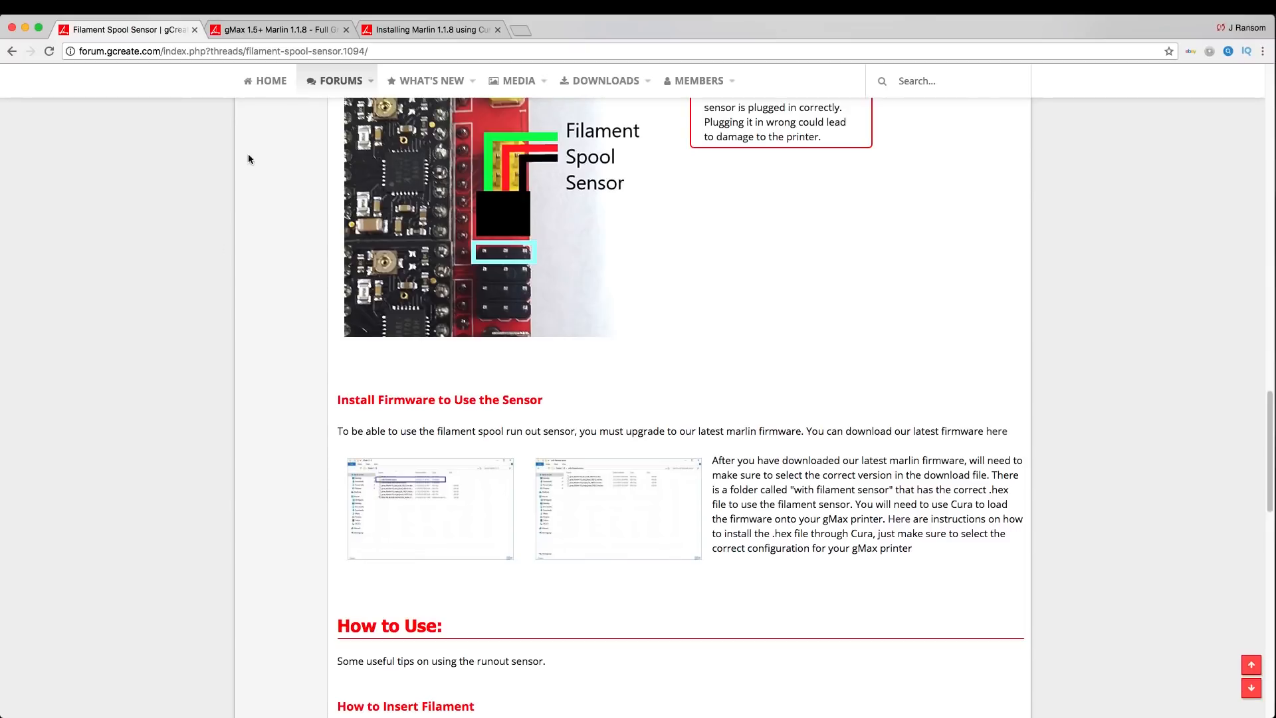
left_click(278, 29)
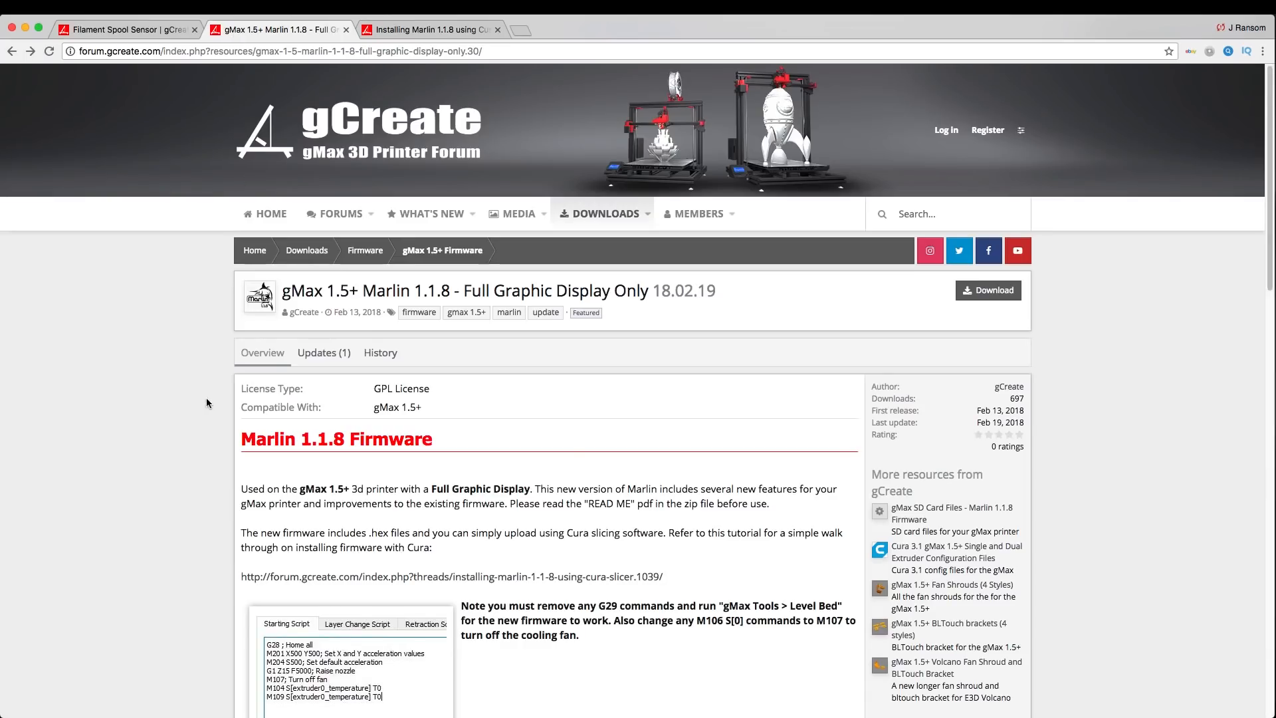
- Look through the gMax 1.5+ Marlin 1.1.8 Full Graphic Display Only download page
scroll("down", 3)
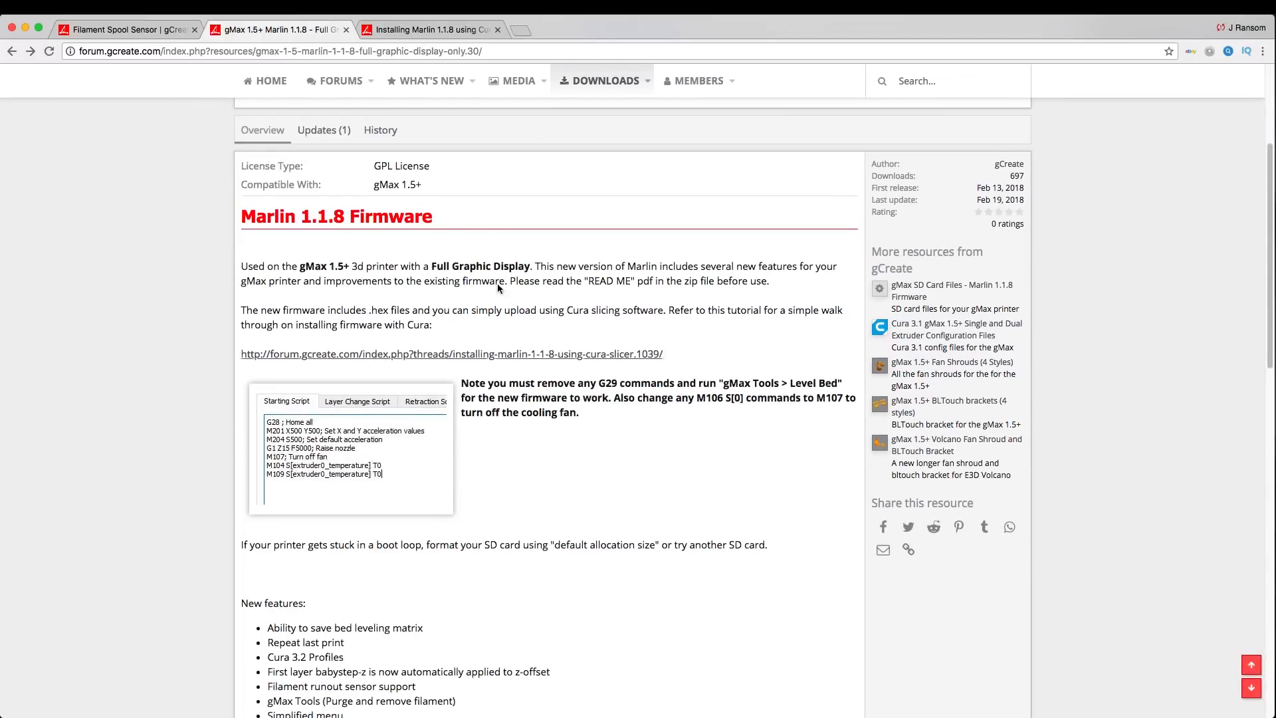
left_click(452, 353)
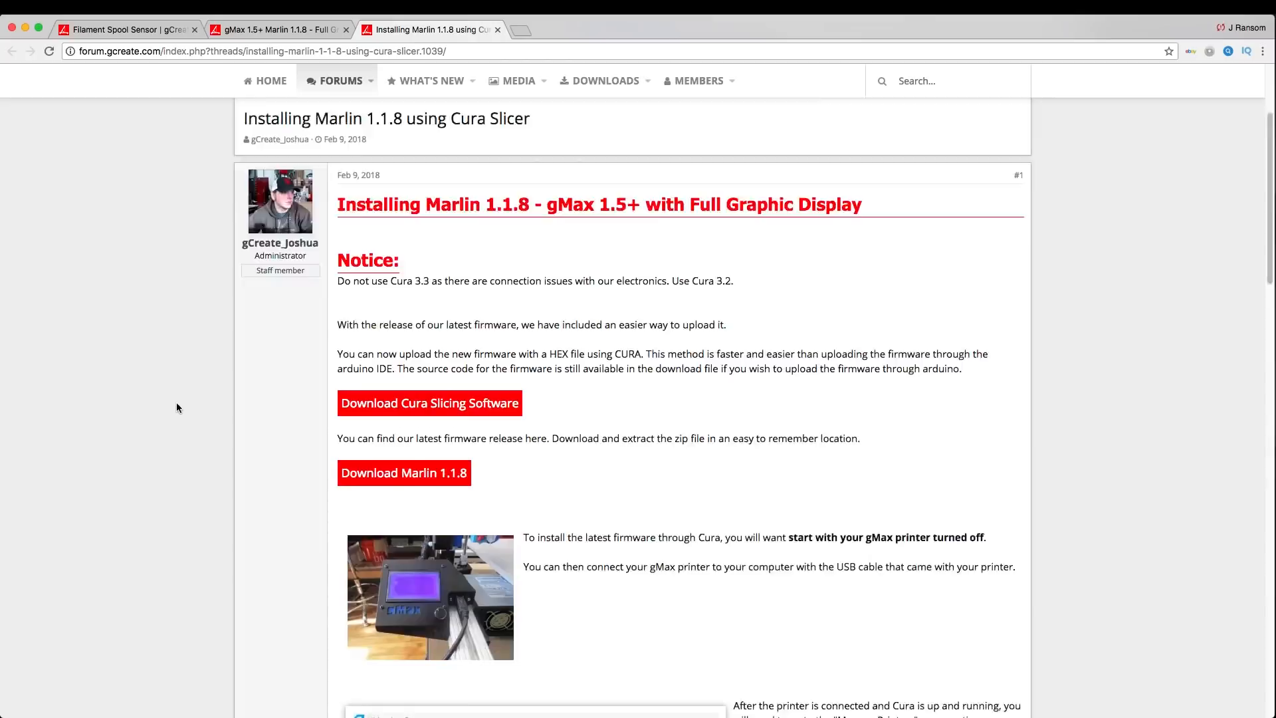
scroll("down", 3)
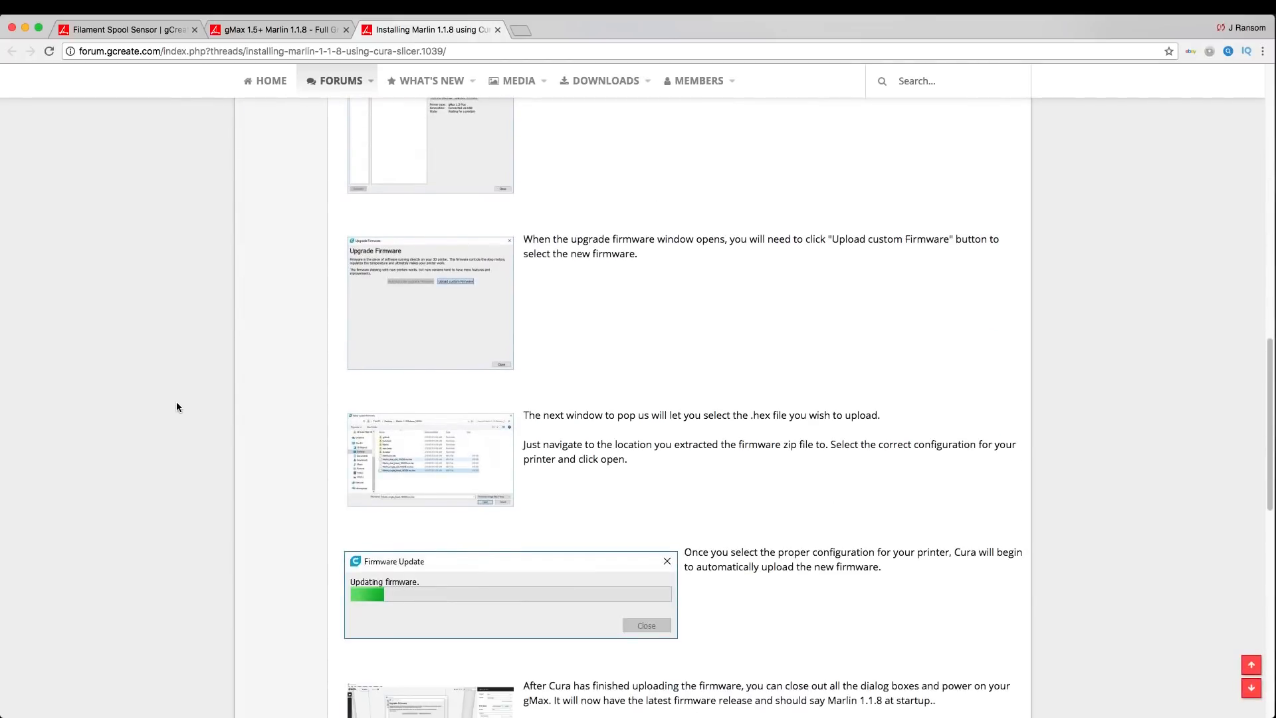
scroll("up", 3)
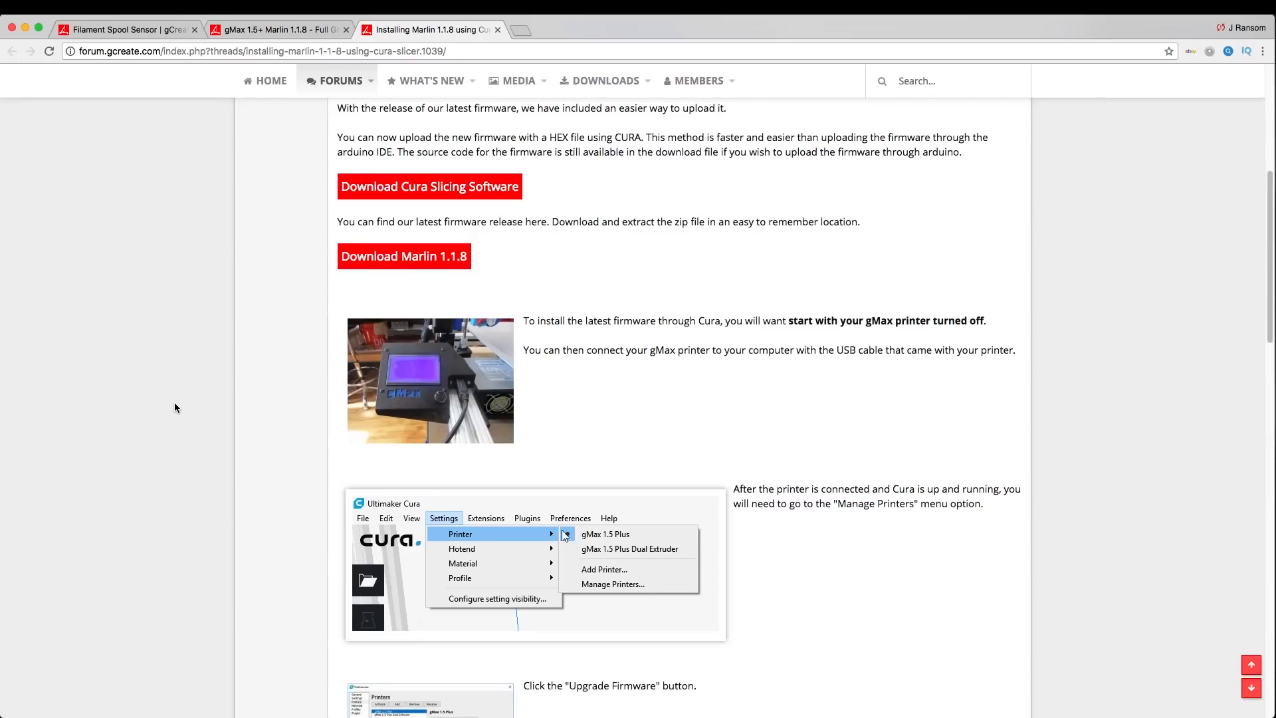
scroll("down", 3)
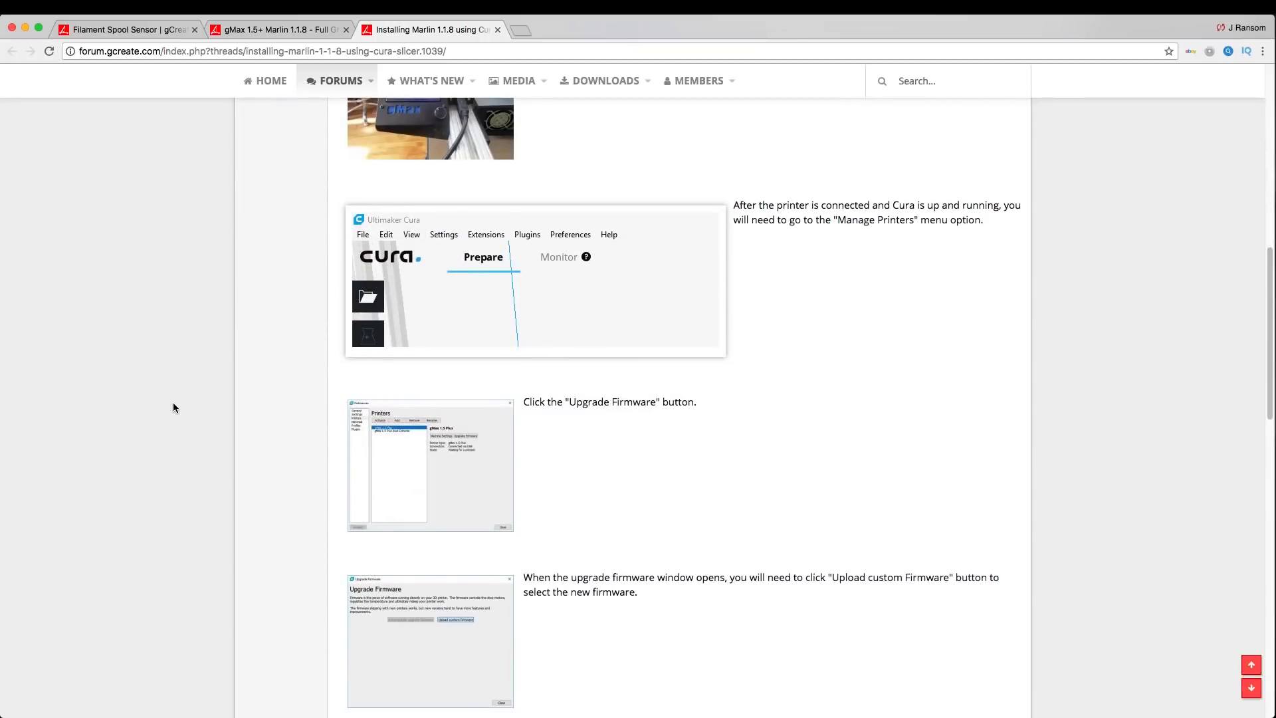
scroll("down", 3)
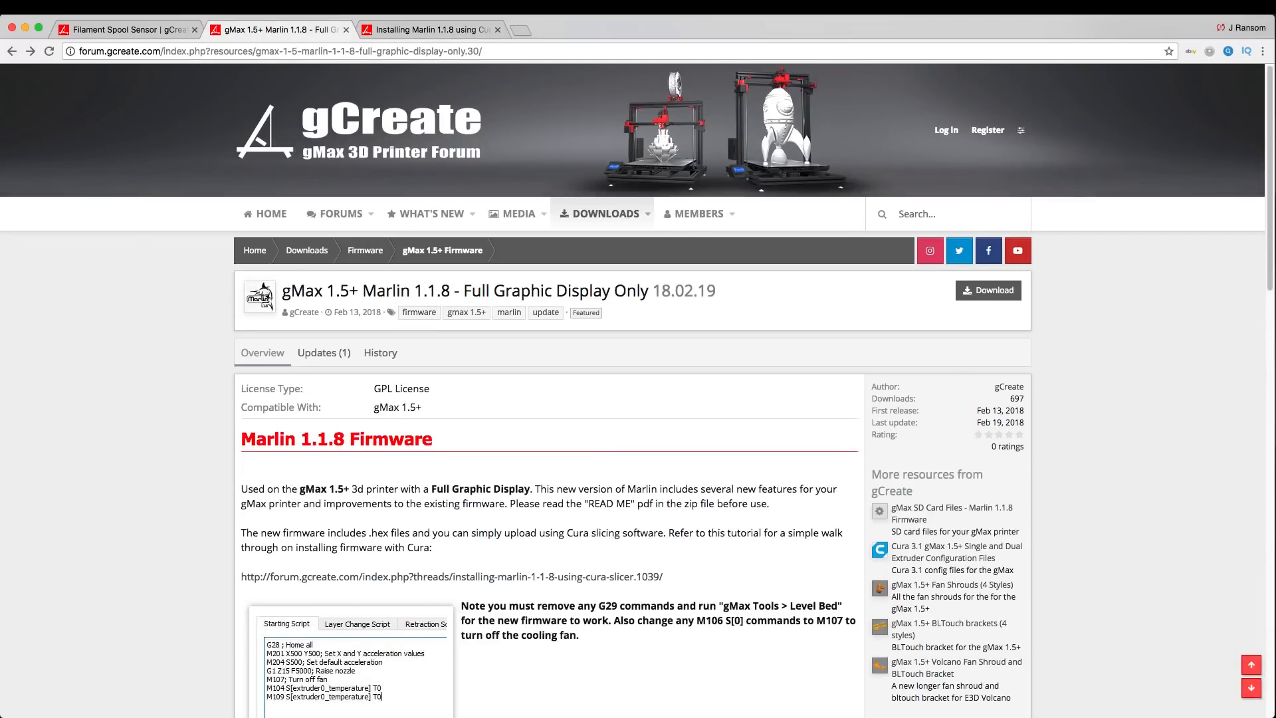
mouse_move(1087, 305)
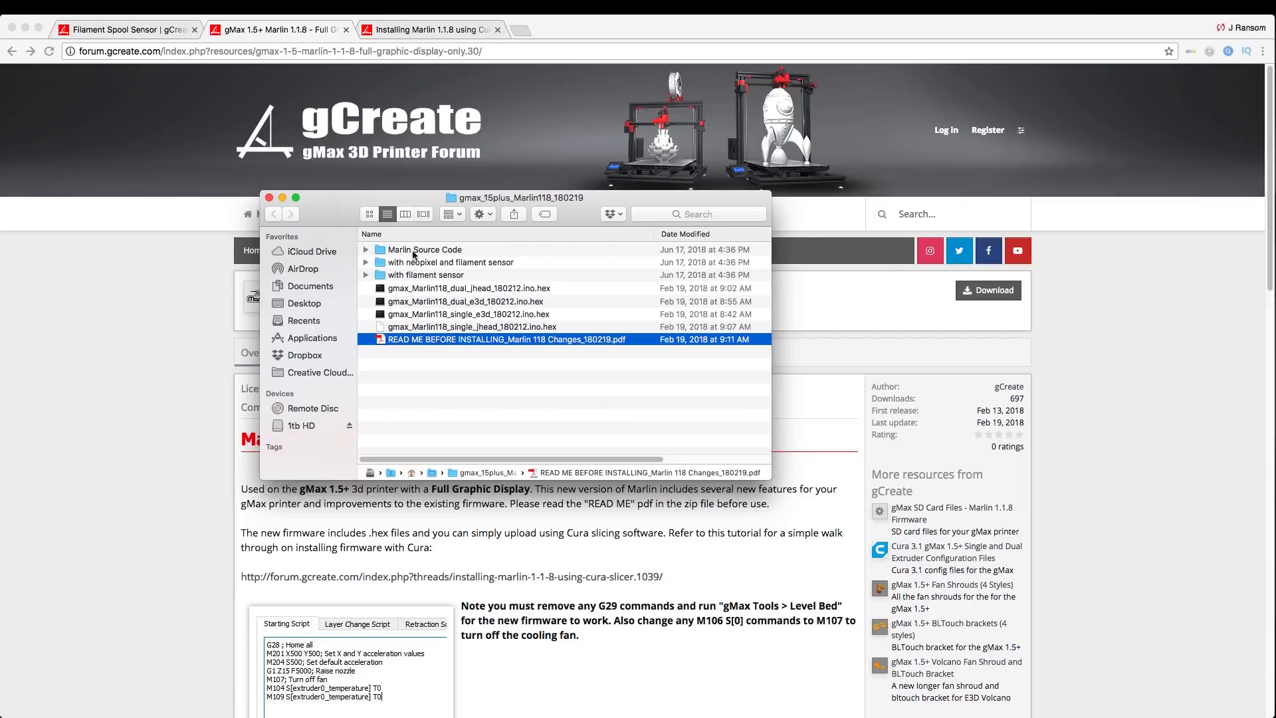
mouse_move(467, 291)
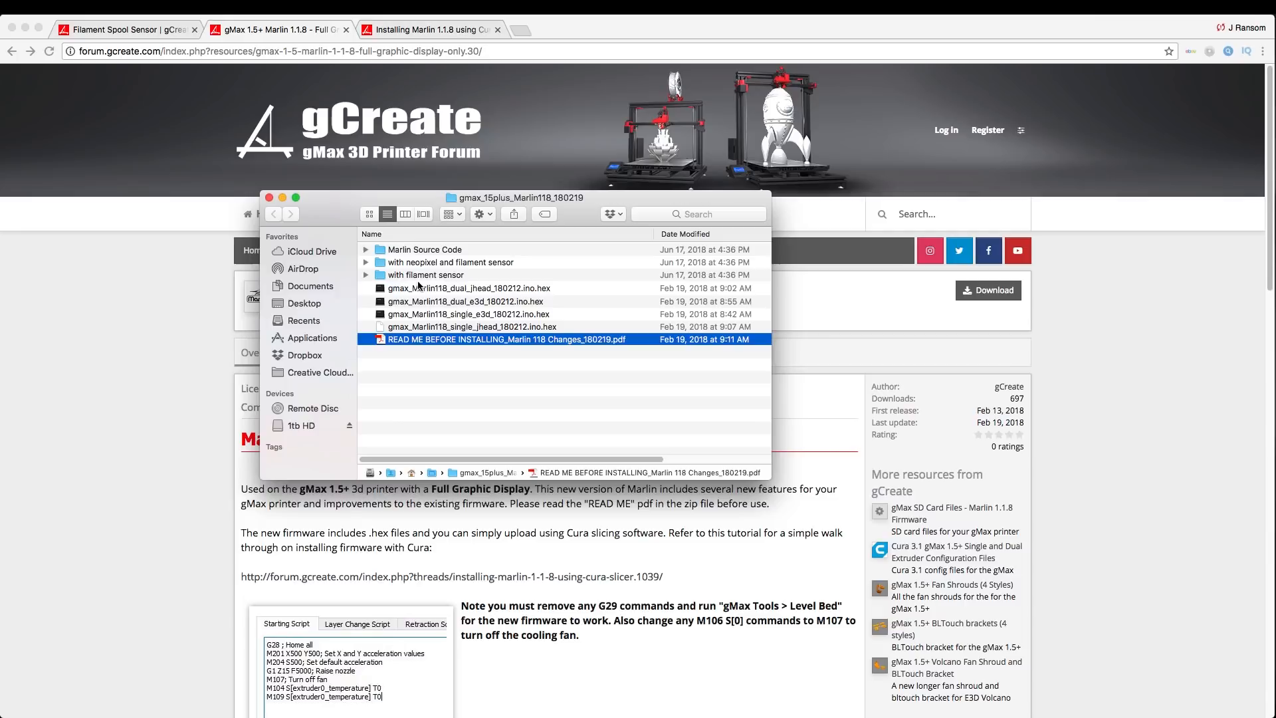
left_click(366, 274)
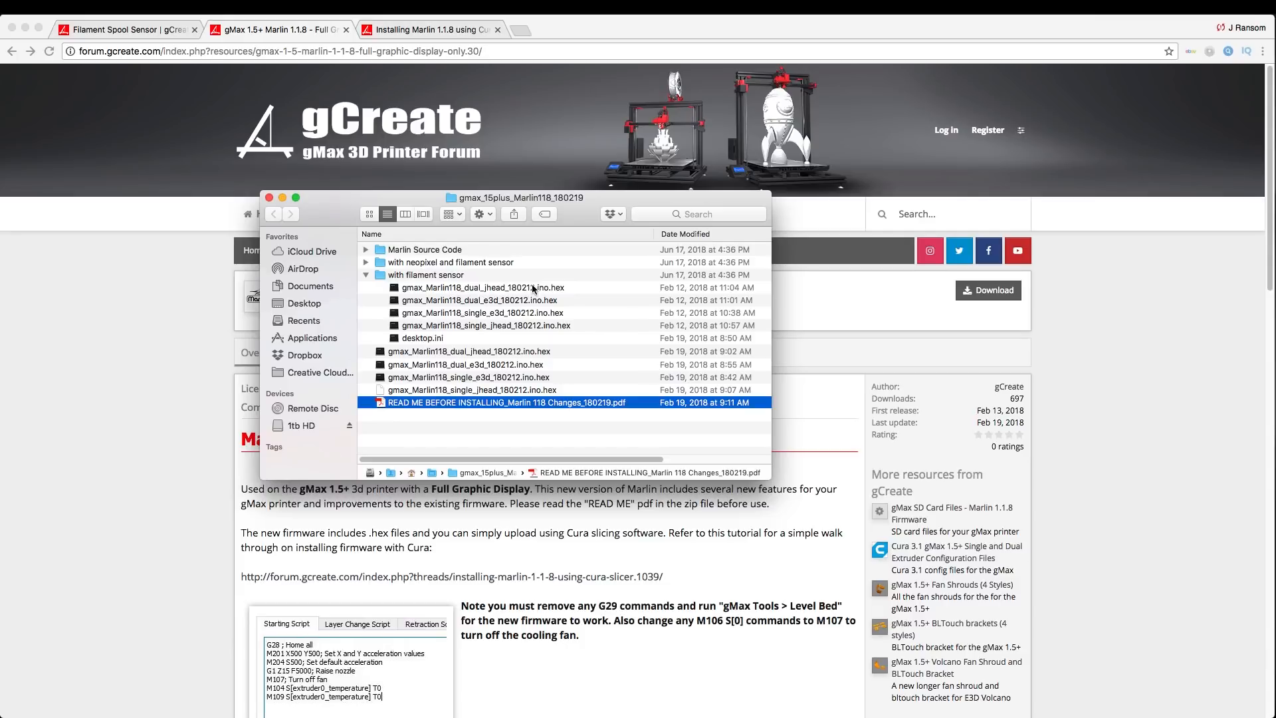
mouse_move(546, 303)
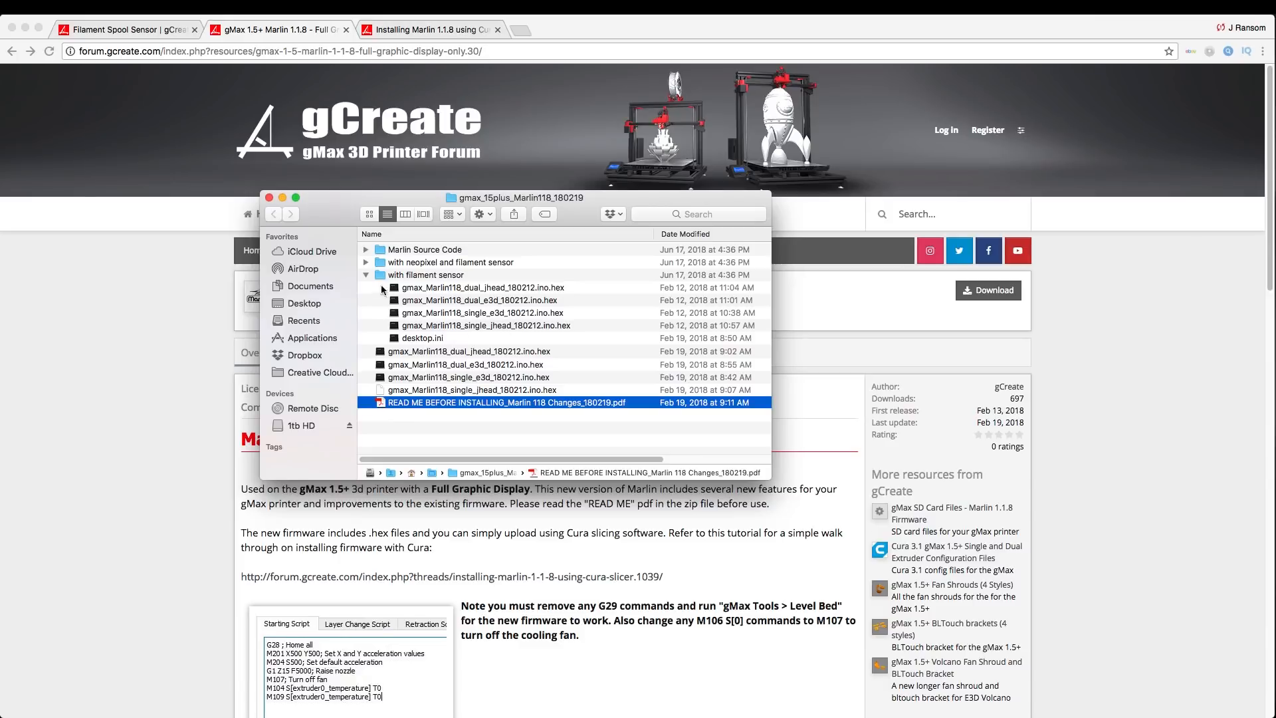
left_click(270, 197)
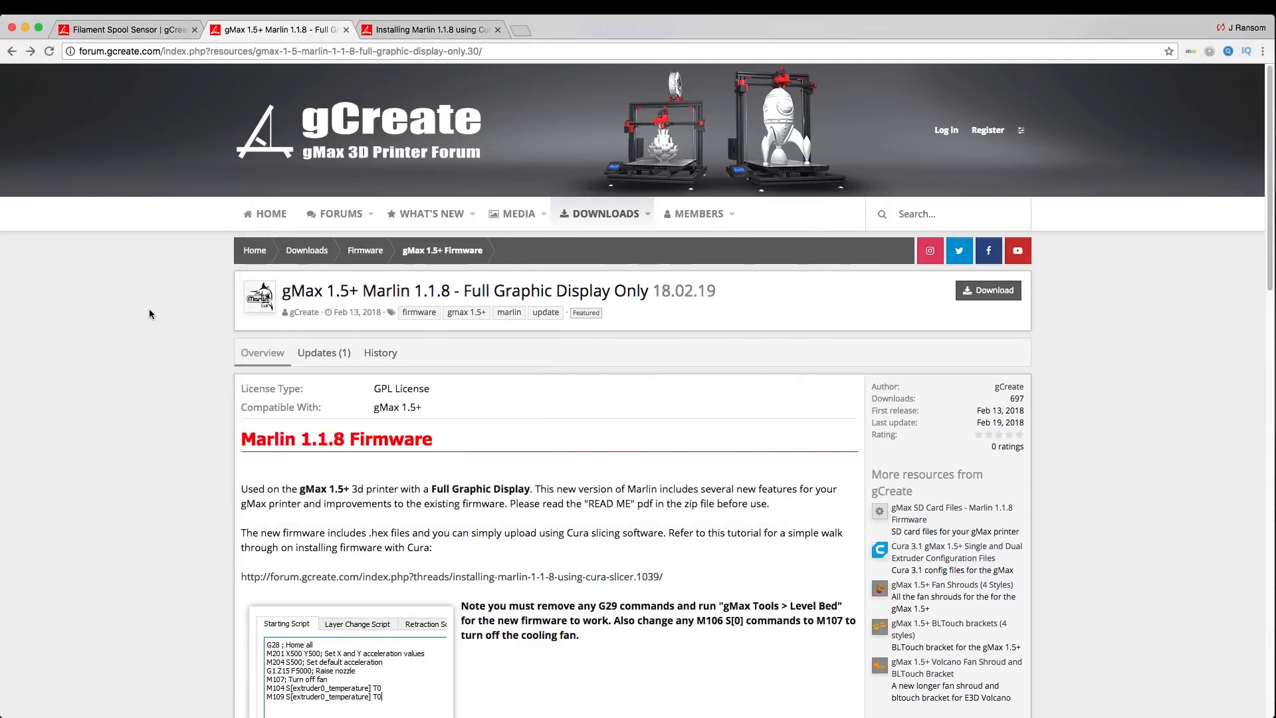
- Switch to Cura and show the Settings > Printer submenu
key("cmd+tab")
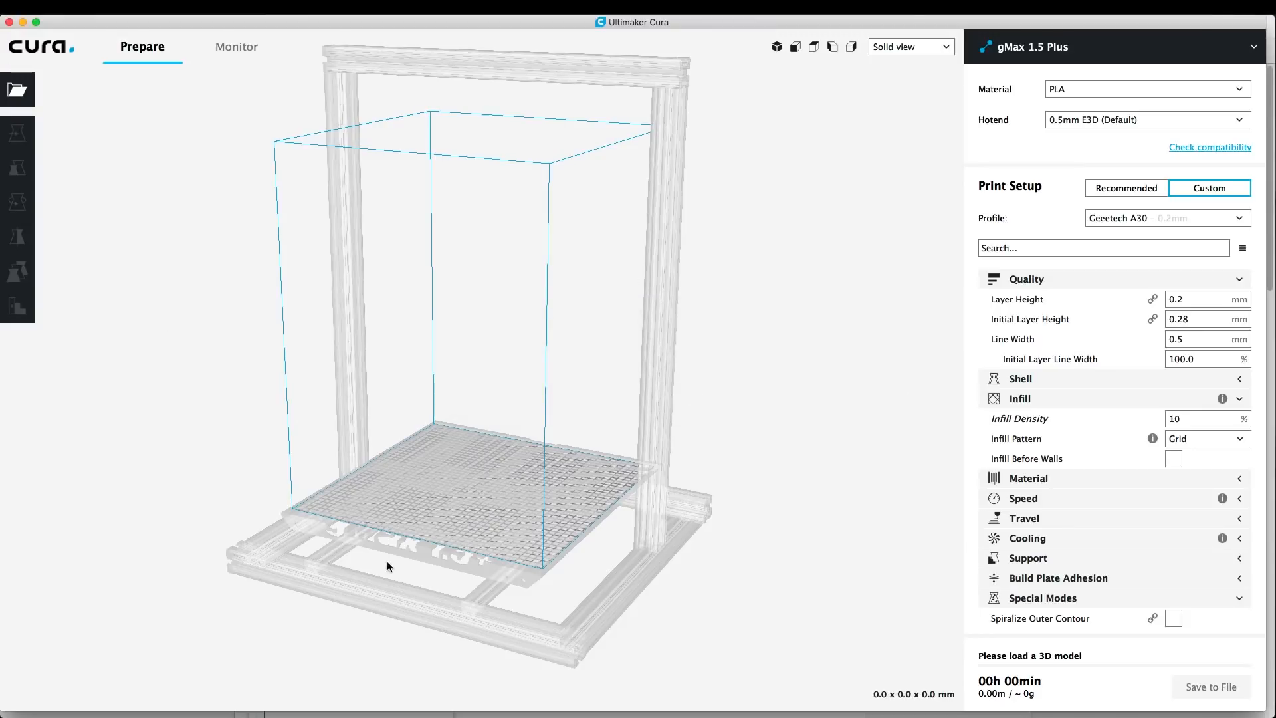
mouse_move(625, 437)
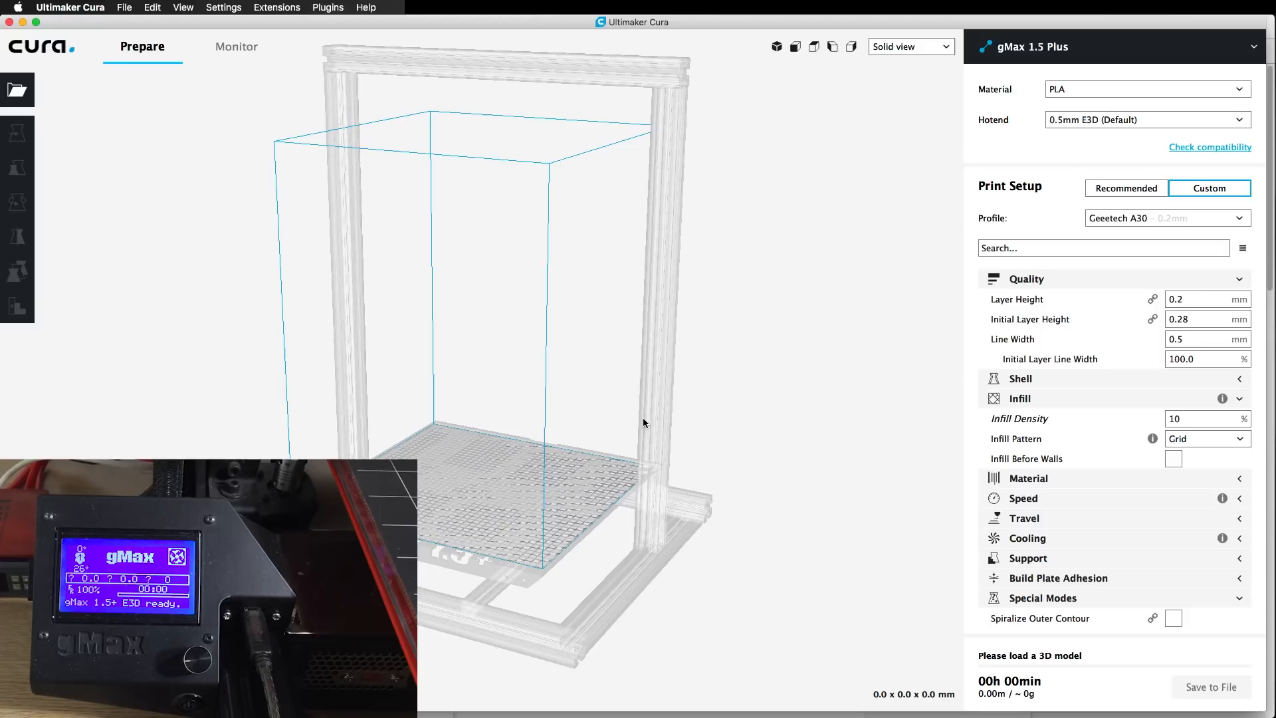
mouse_move(640, 418)
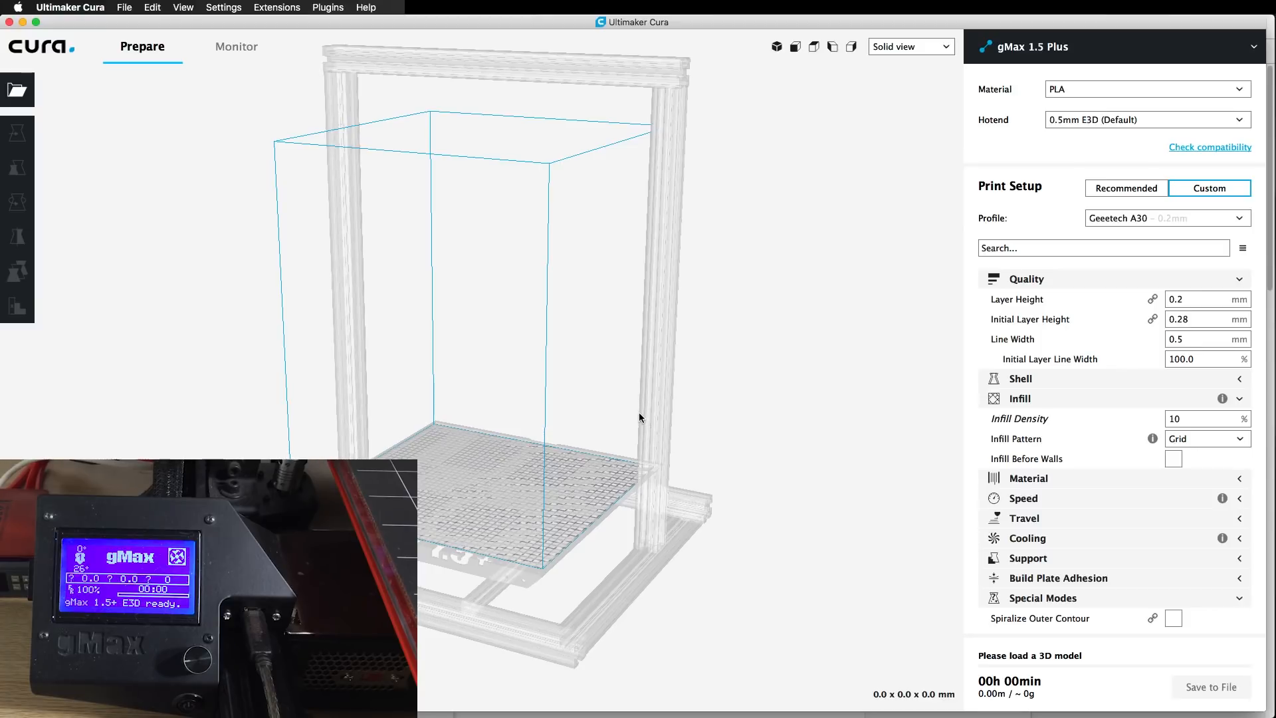
left_click(223, 8)
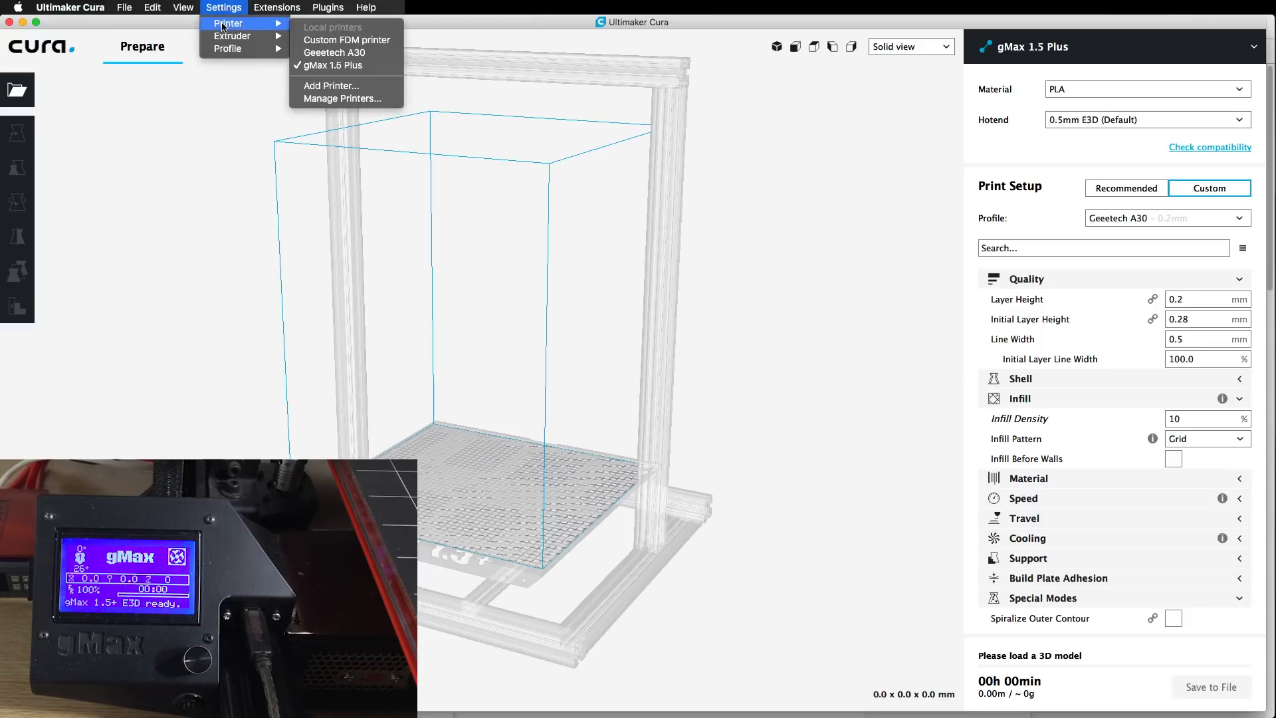
mouse_move(341, 99)
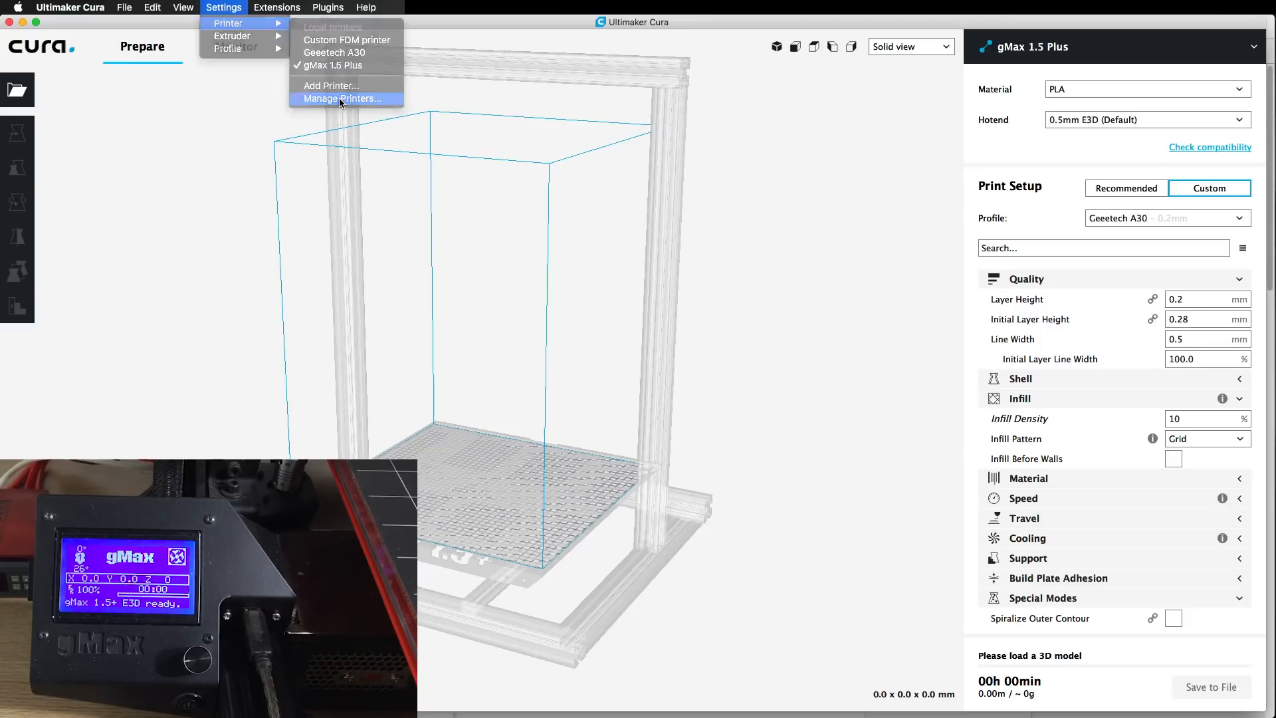
- From Manage Printers, start an Upgrade Firmware with a custom firmware upload for the gMax 1.5 Plus
left_click(341, 97)
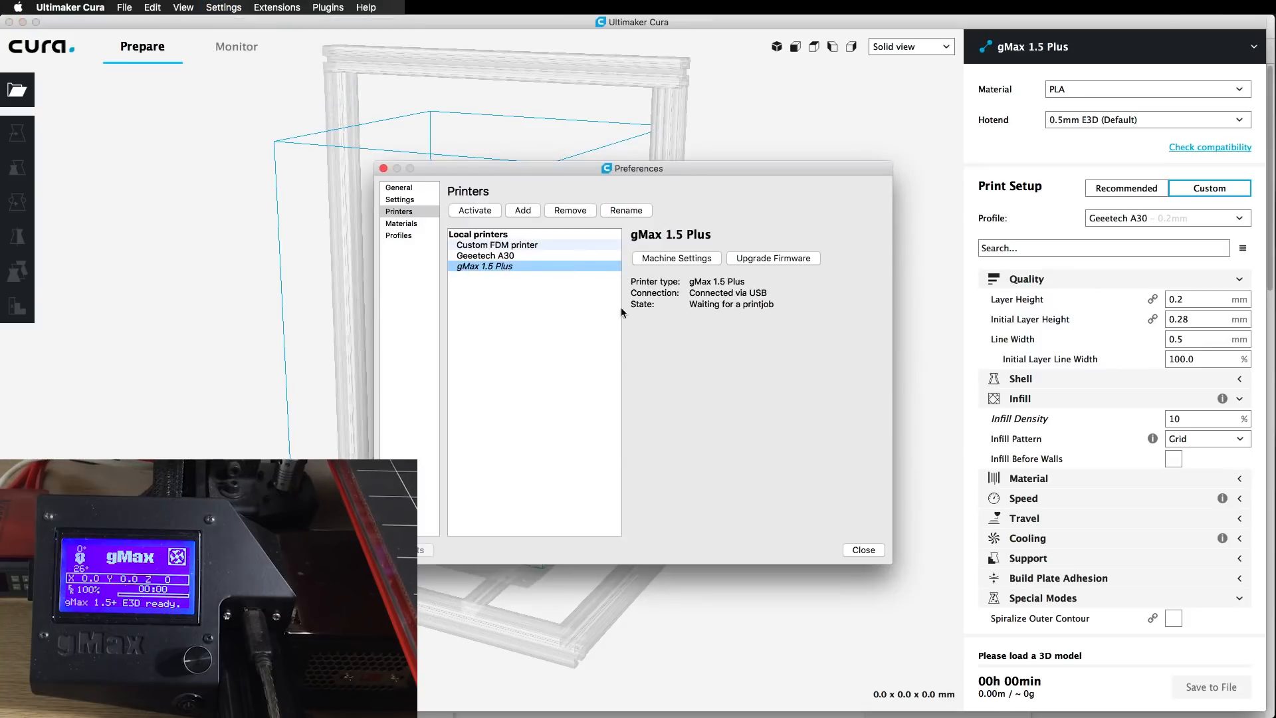
left_click(771, 258)
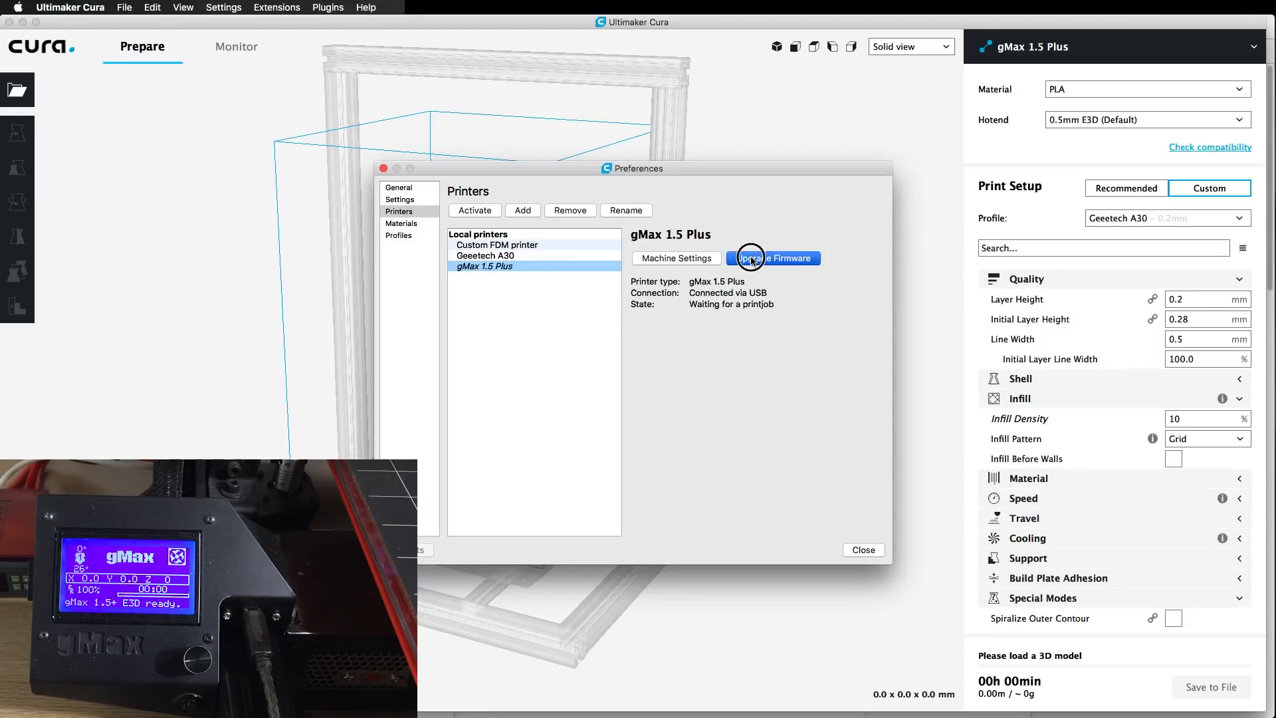
left_click(774, 258)
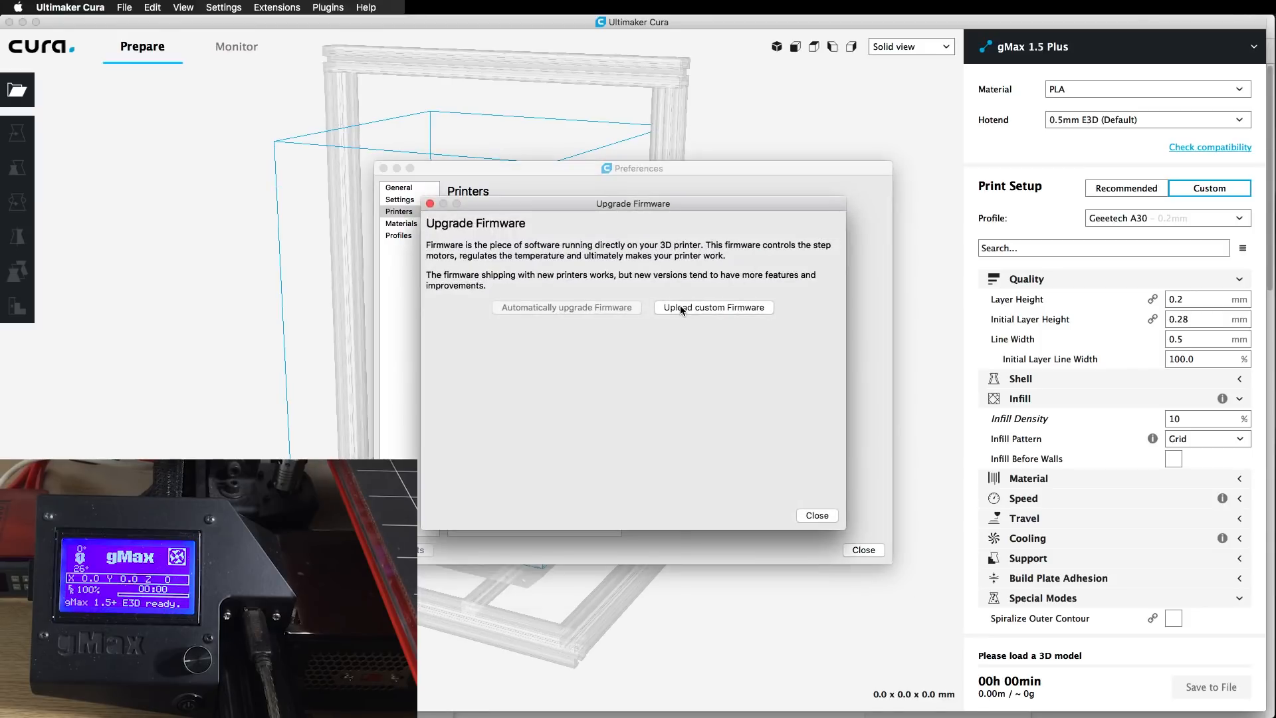
left_click(713, 307)
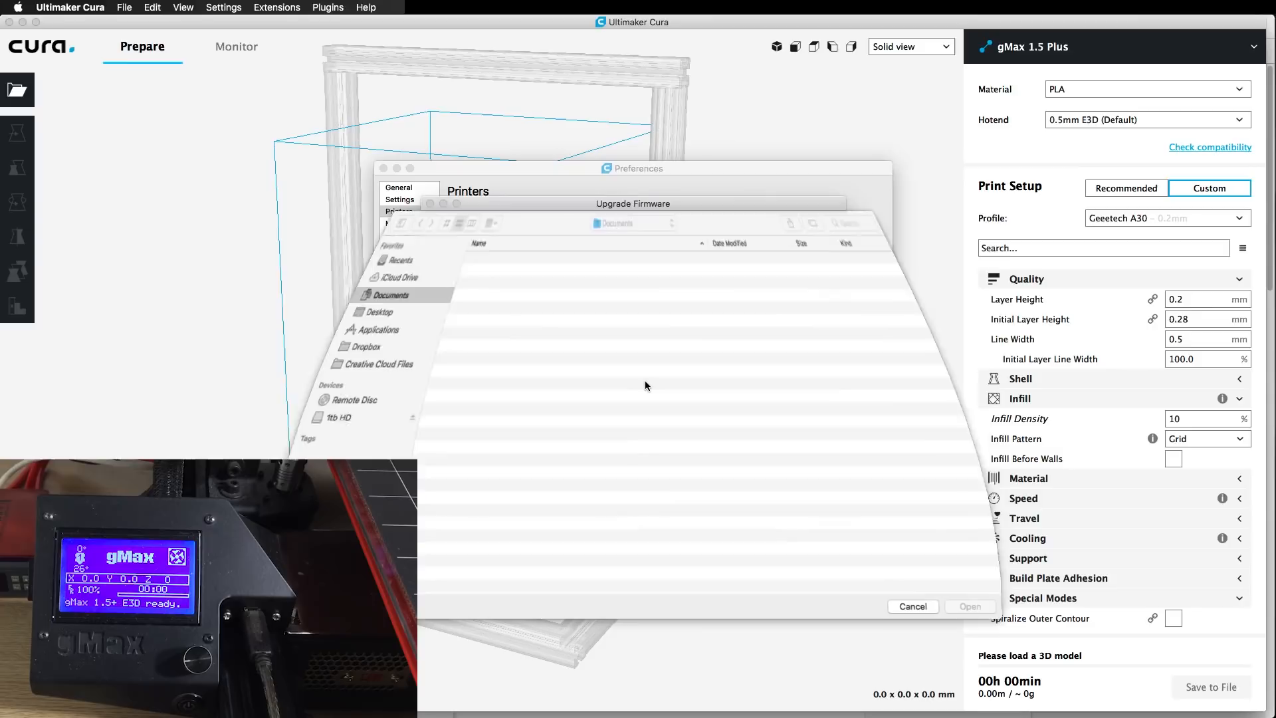
- Browse Desktop into gmax_15plus_Marlin118_180219 and its 'with filament sensor' folder
left_click(308, 311)
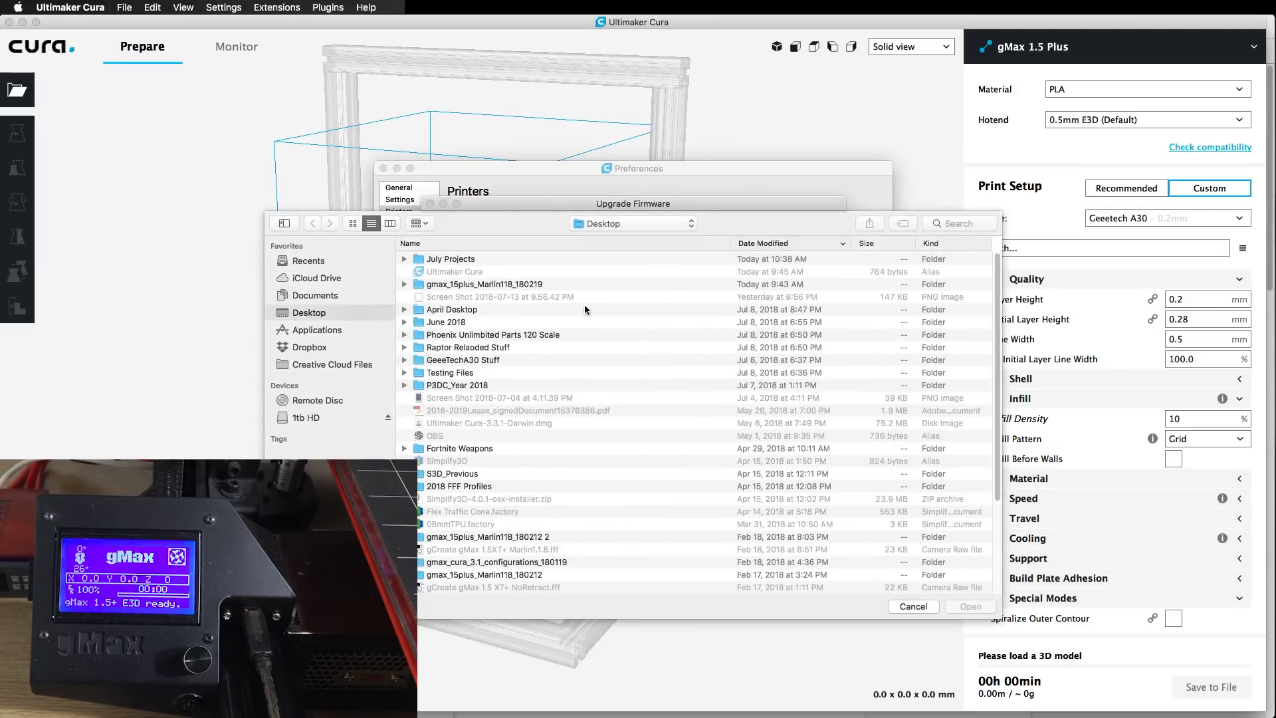
double_click(484, 283)
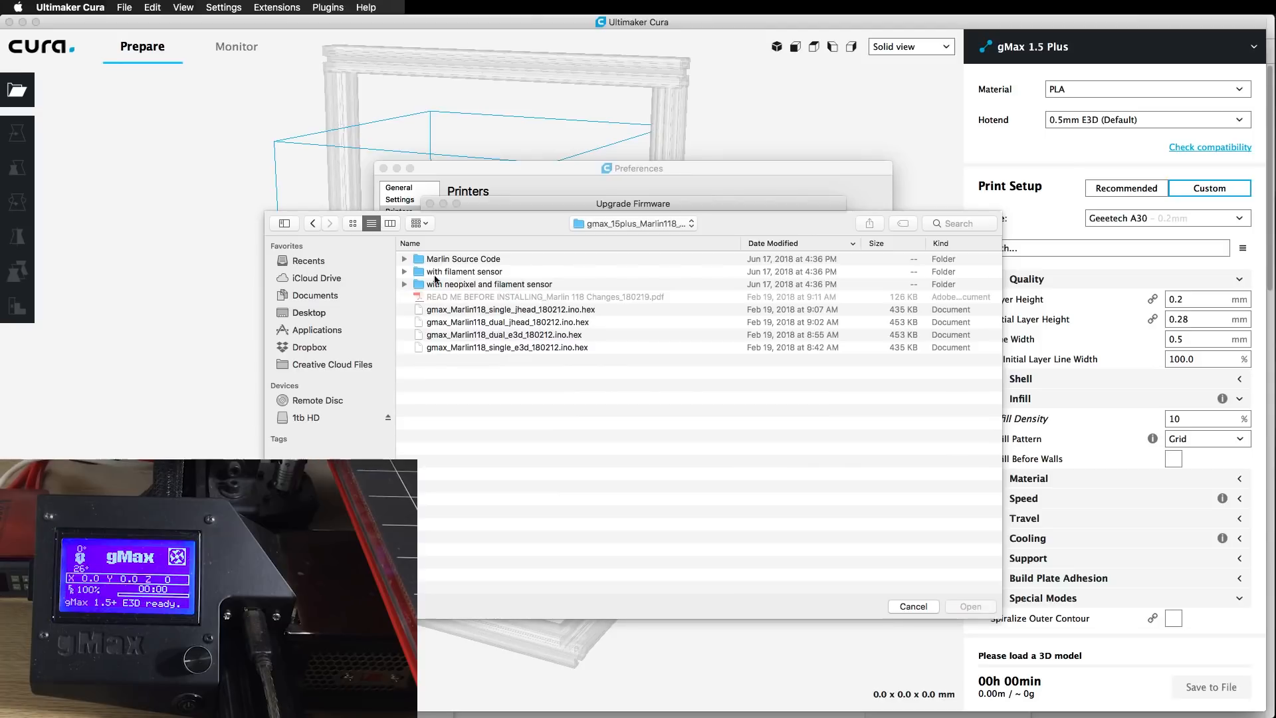
left_click(464, 271)
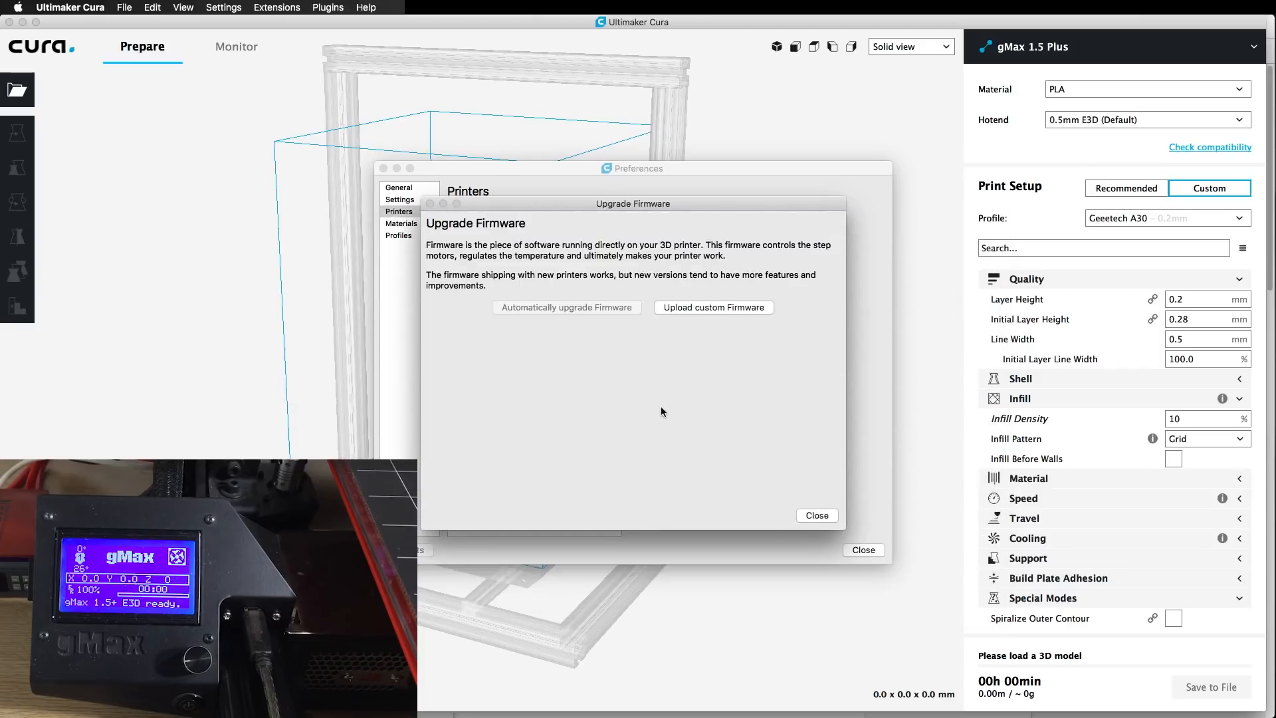
- Flash the selected hex file and dismiss the 'Firmware update completed' message
left_click(567, 307)
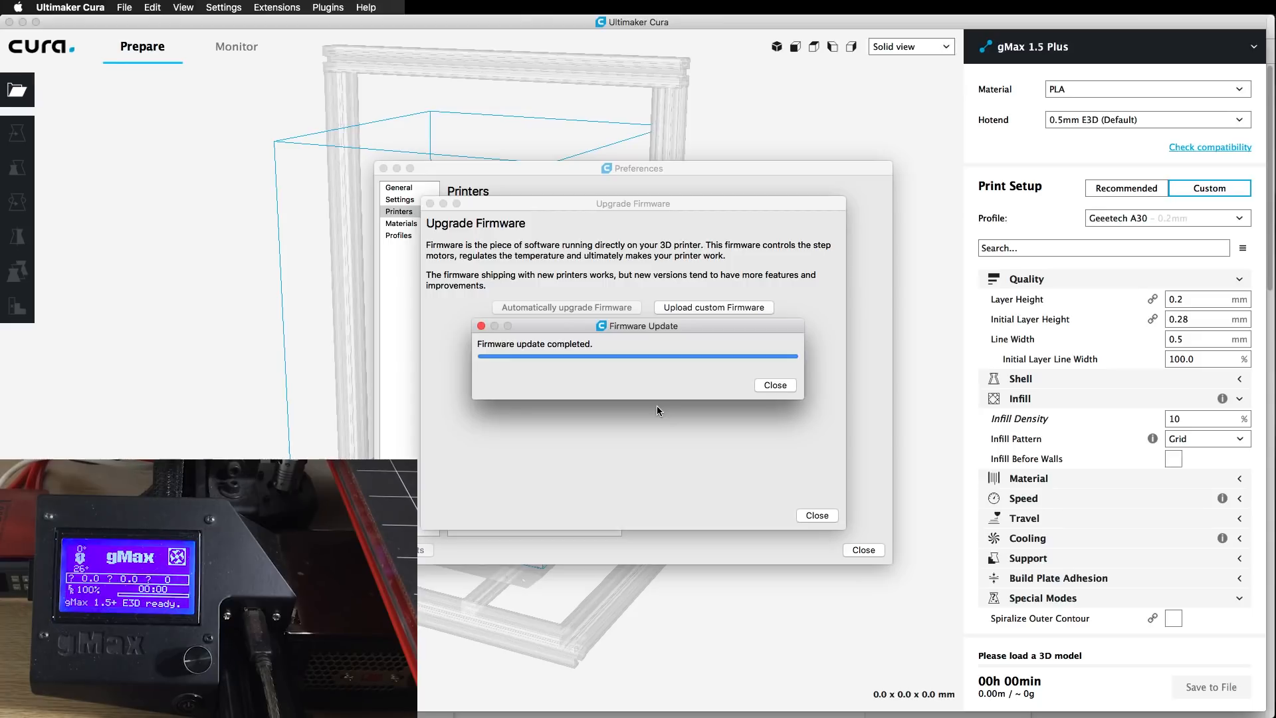
left_click(774, 385)
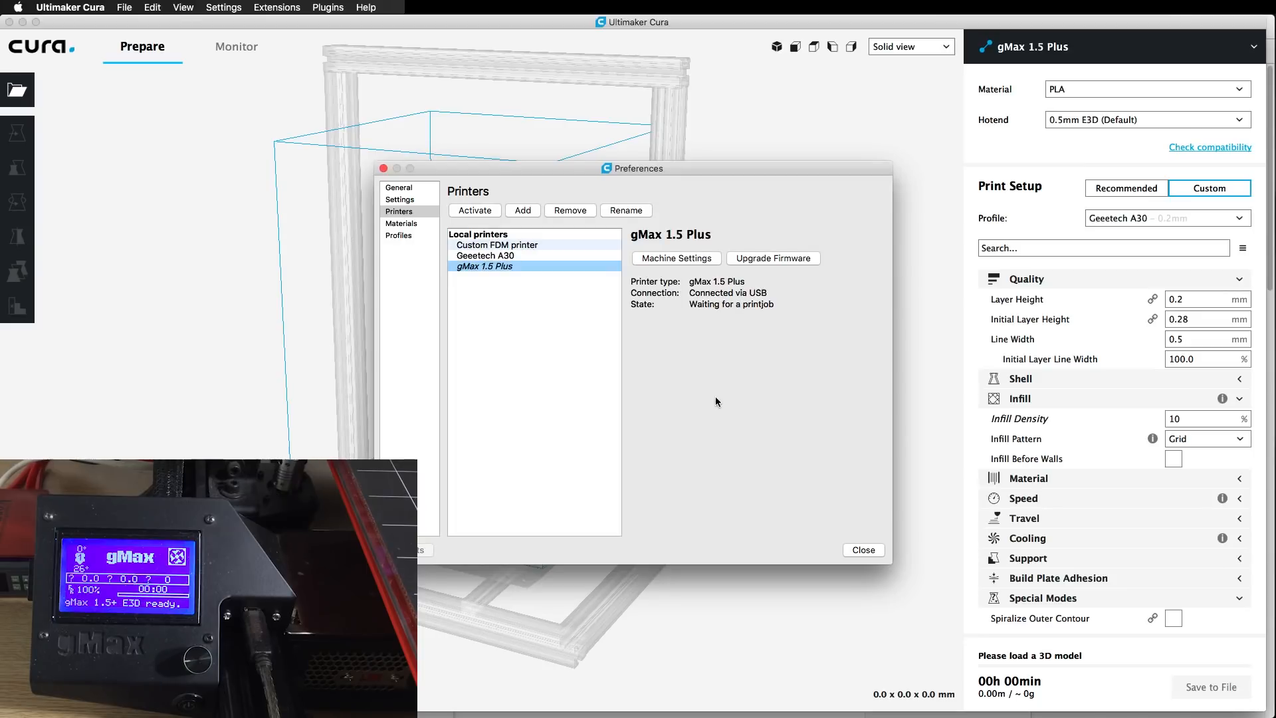
mouse_move(713, 430)
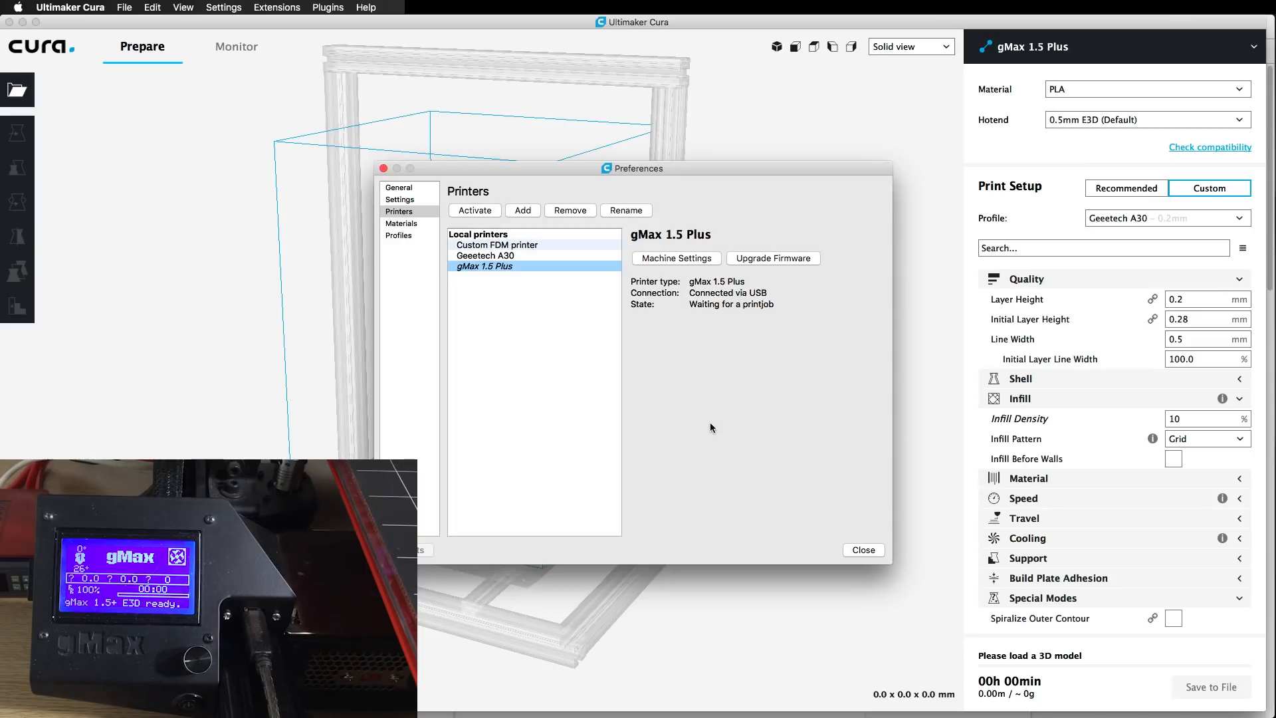
mouse_move(725, 466)
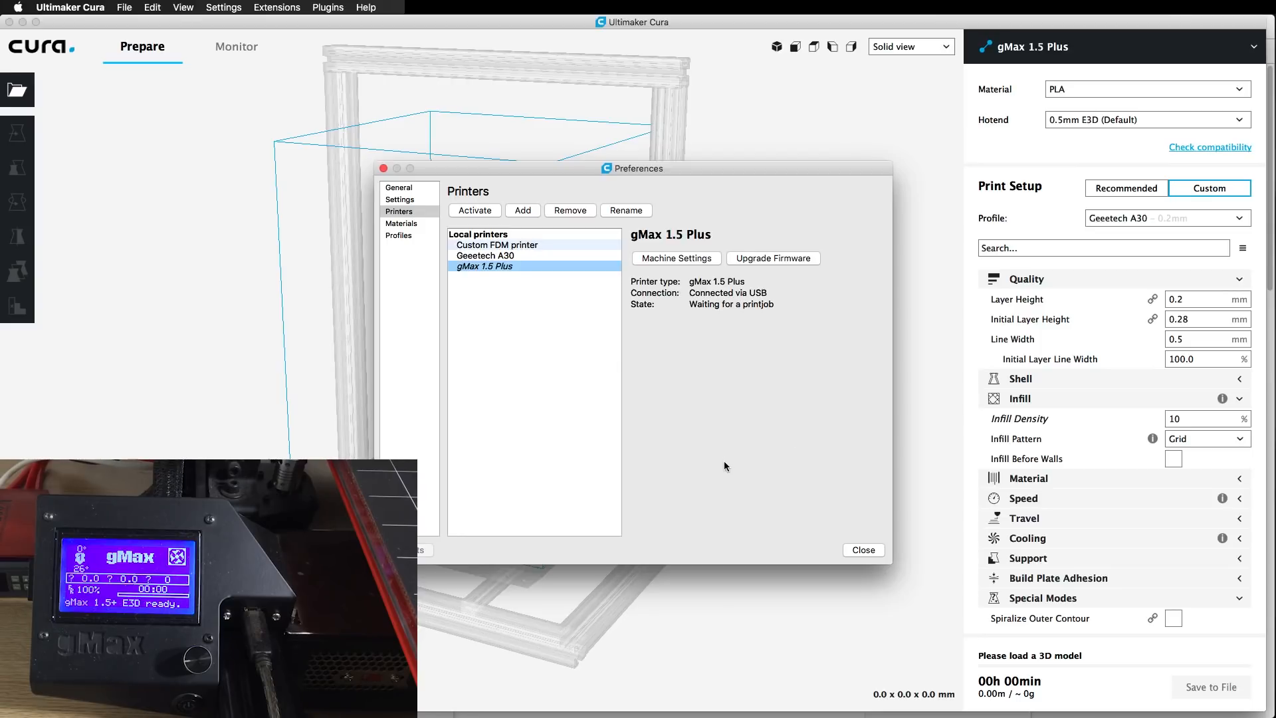
mouse_move(853, 538)
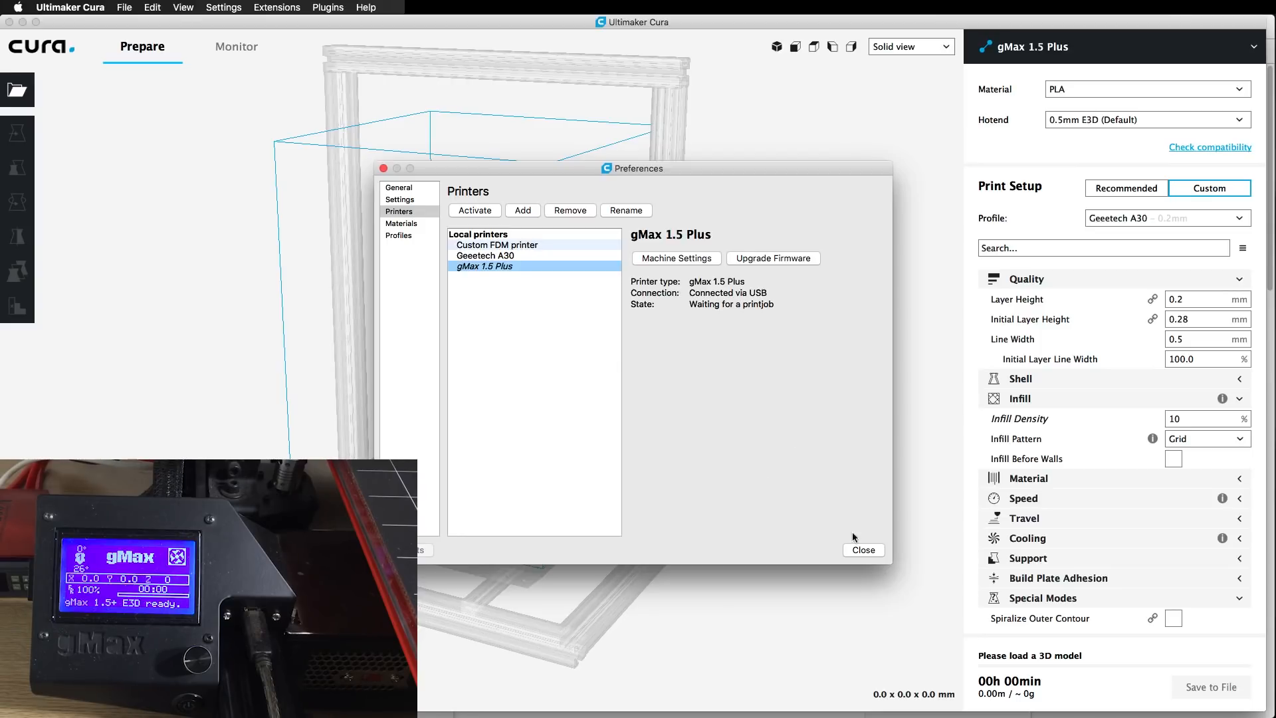